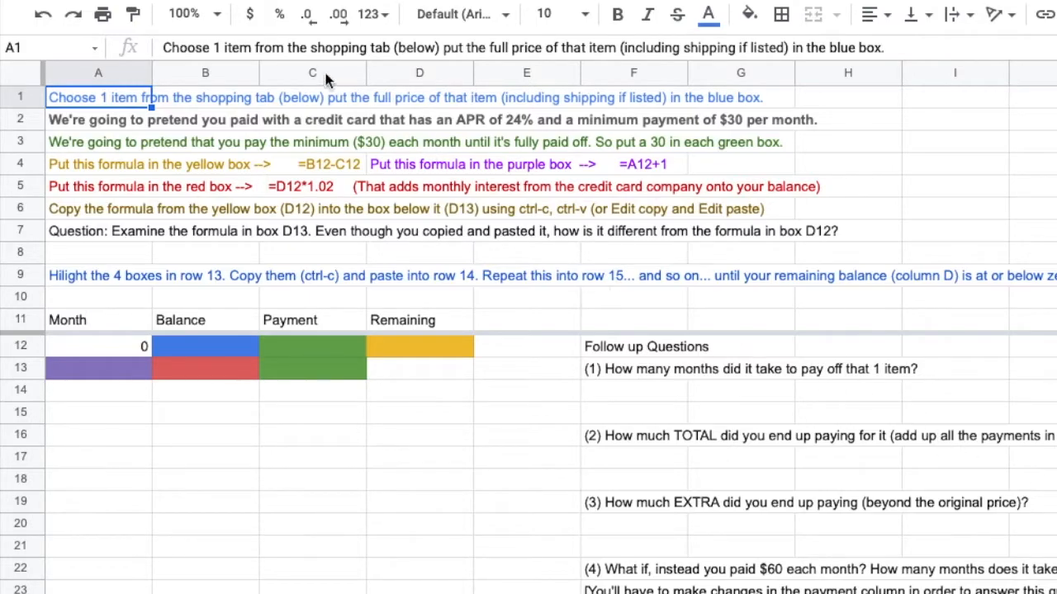
mouse_move(216, 146)
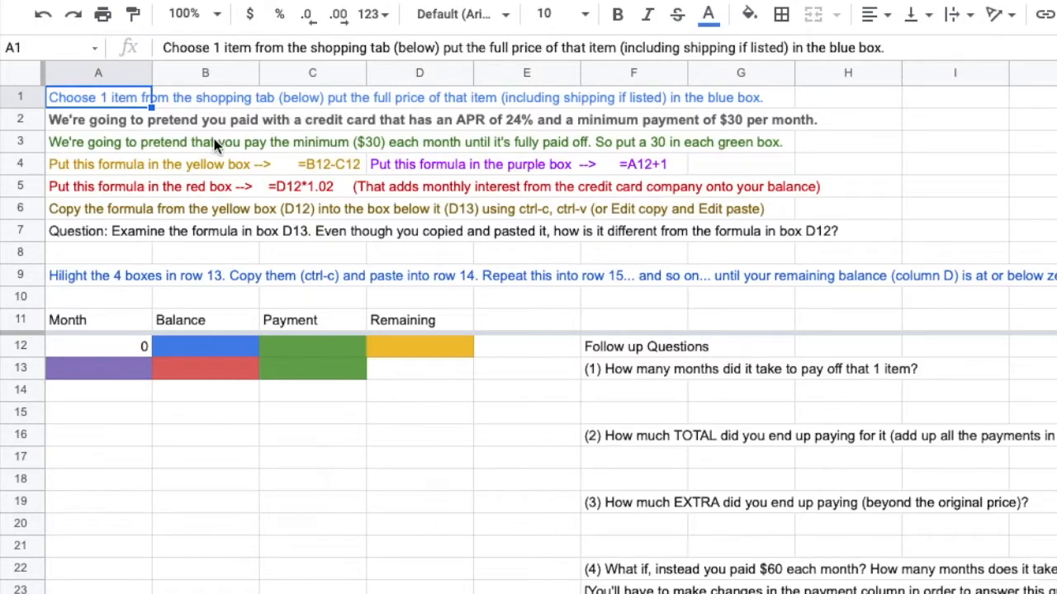
mouse_move(98, 75)
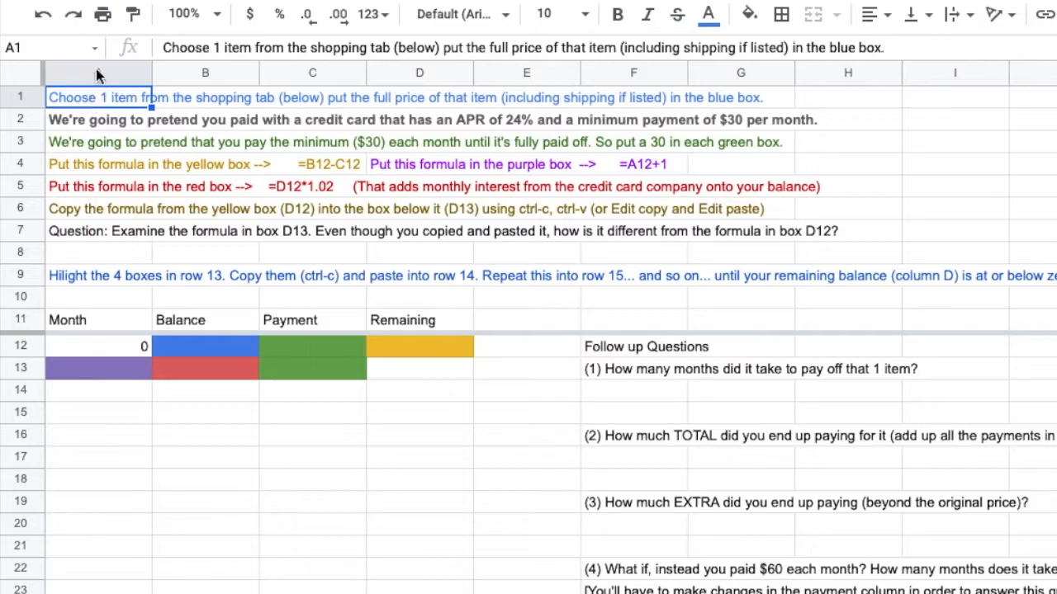
mouse_move(93, 76)
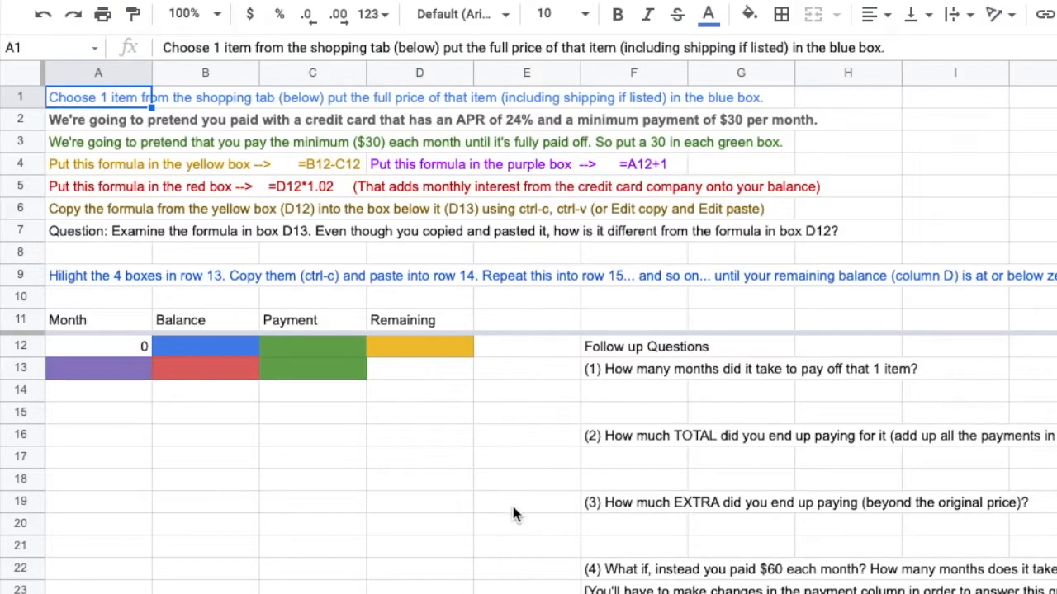
- Enter the formula =D27*3 in an empty cell beside the follow-up questions
left_click(526, 502)
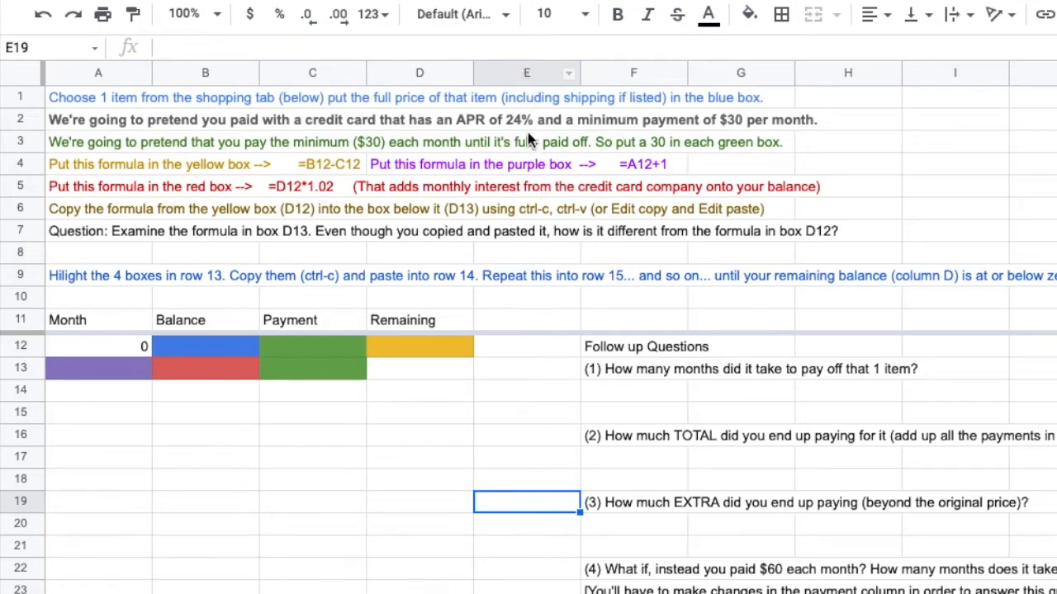
mouse_move(82, 510)
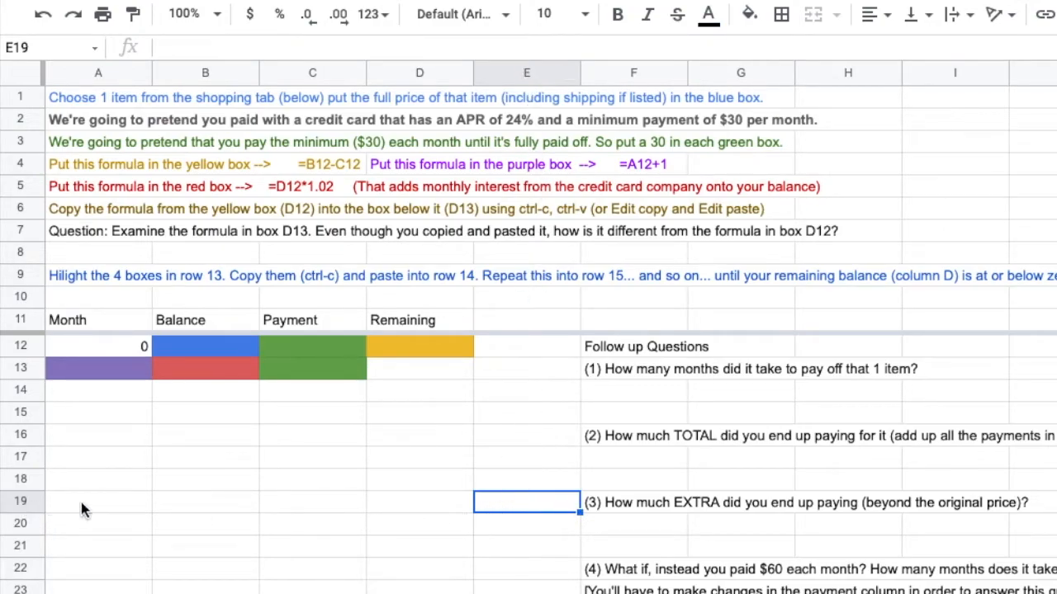
mouse_move(532, 415)
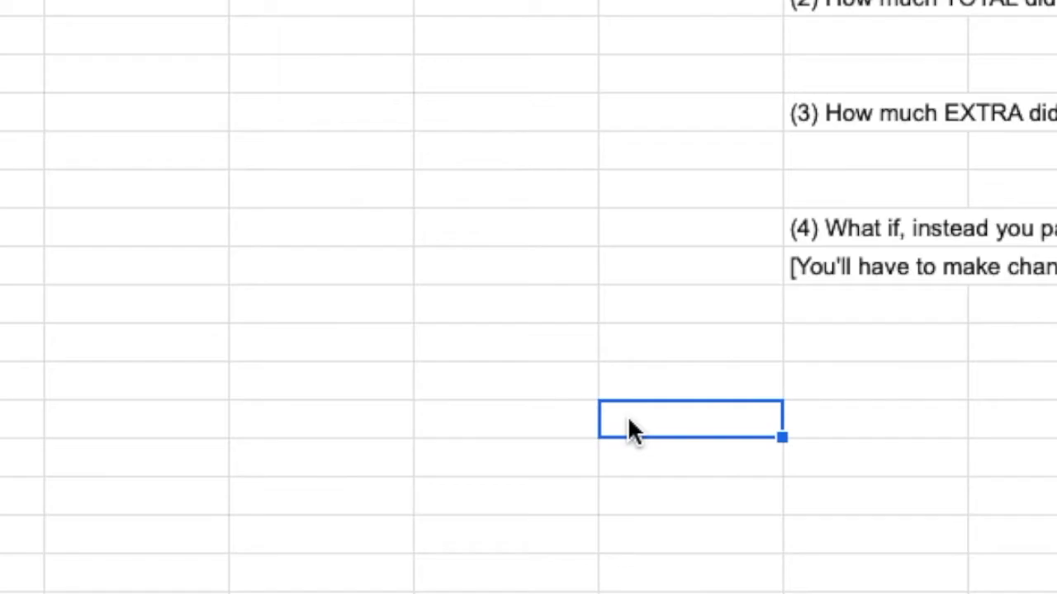
type("=")
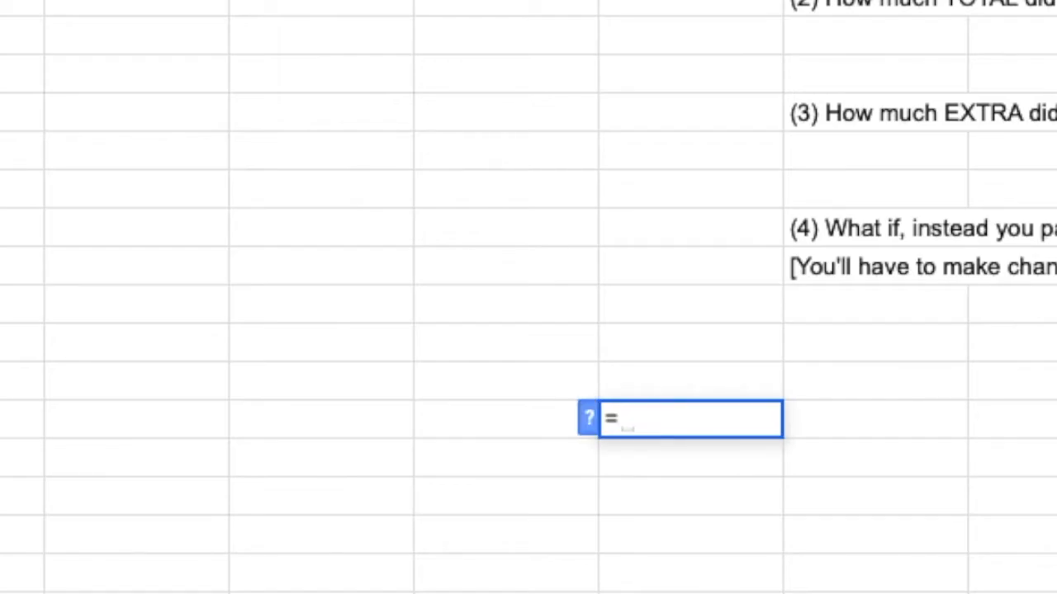
type("D27")
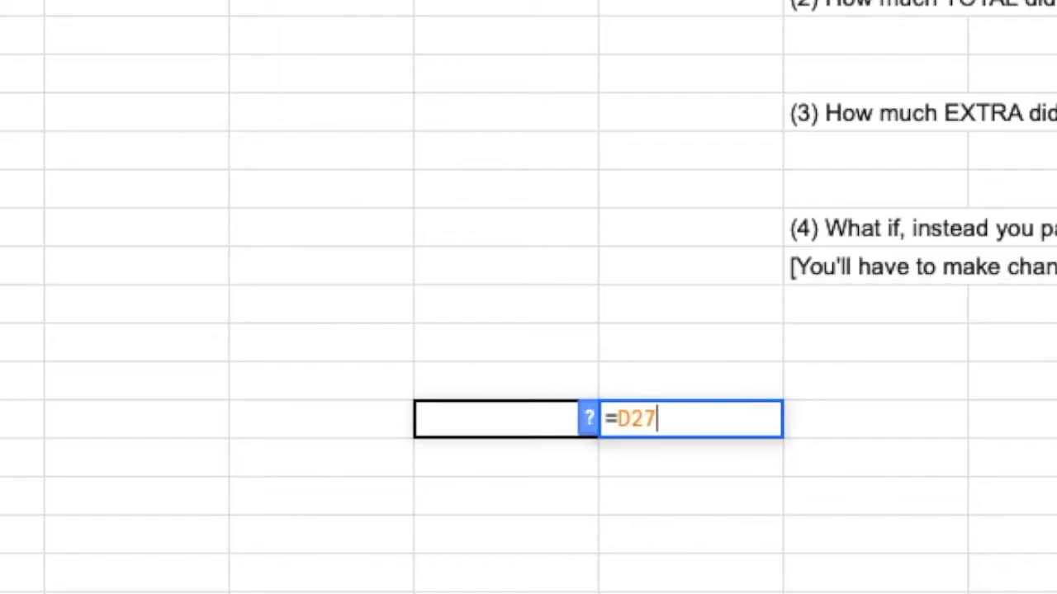
type("*3")
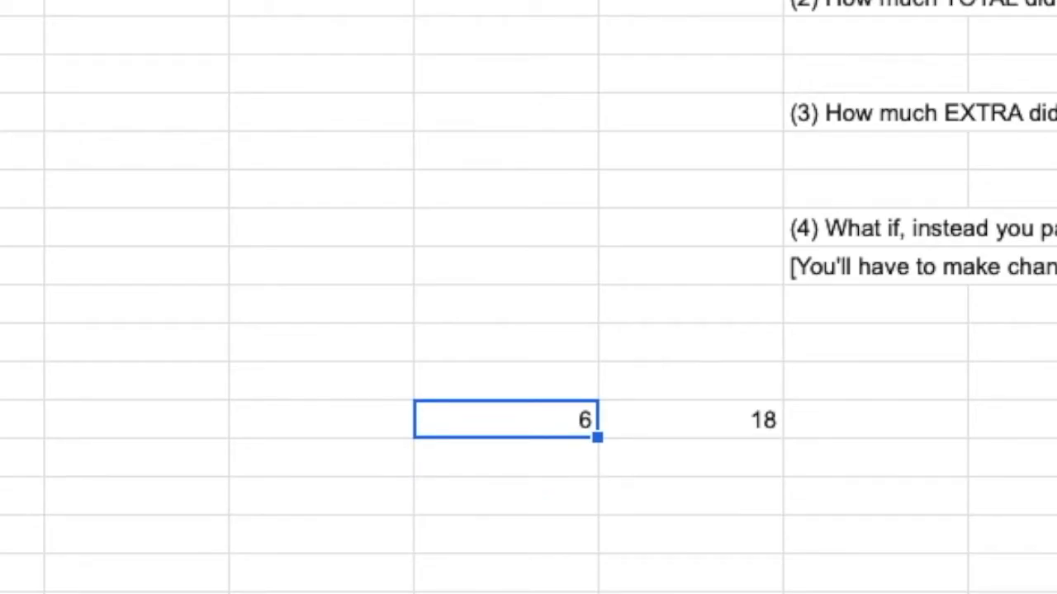
- Test the formula by entering 20 and then 7 into D27
type("20")
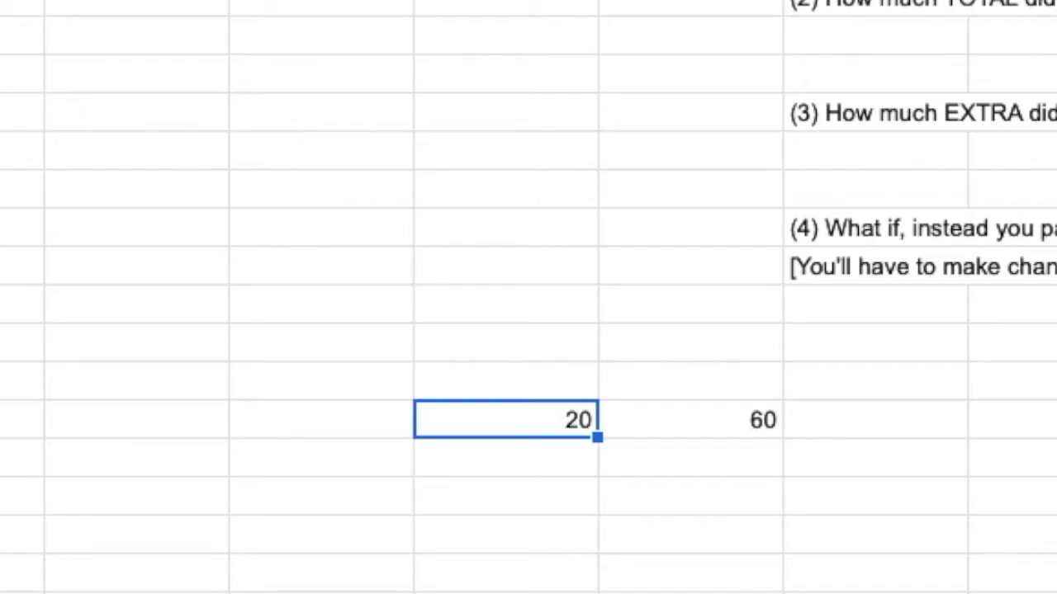
type("7")
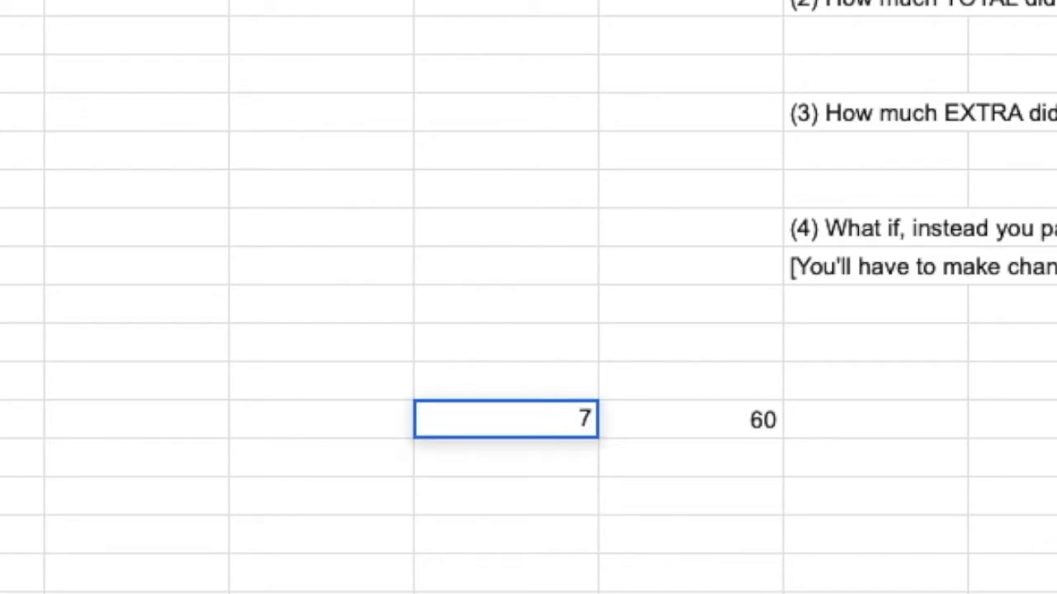
scroll("up", 3)
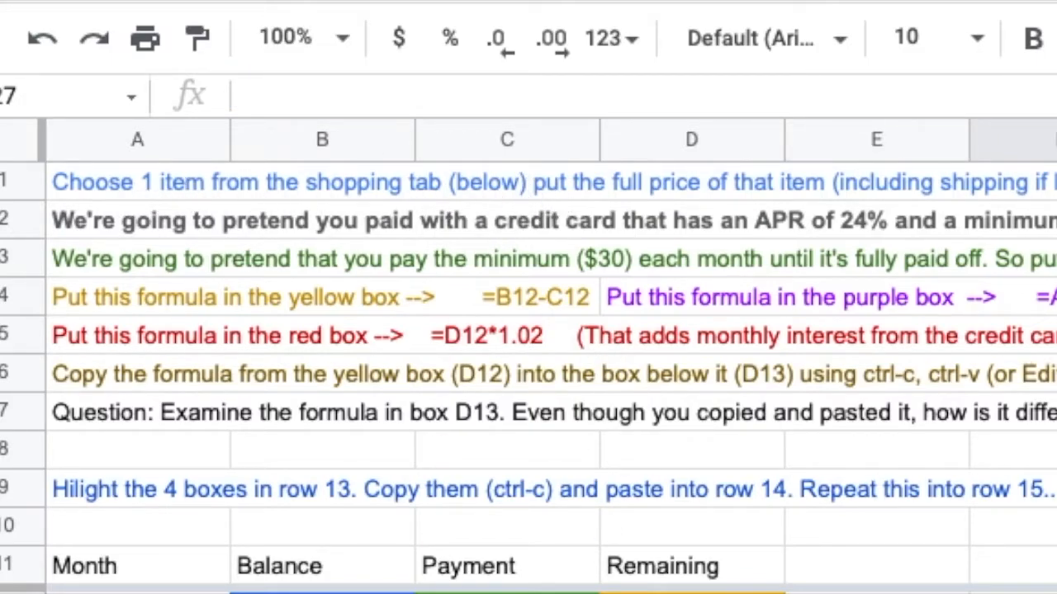
scroll("down", 3)
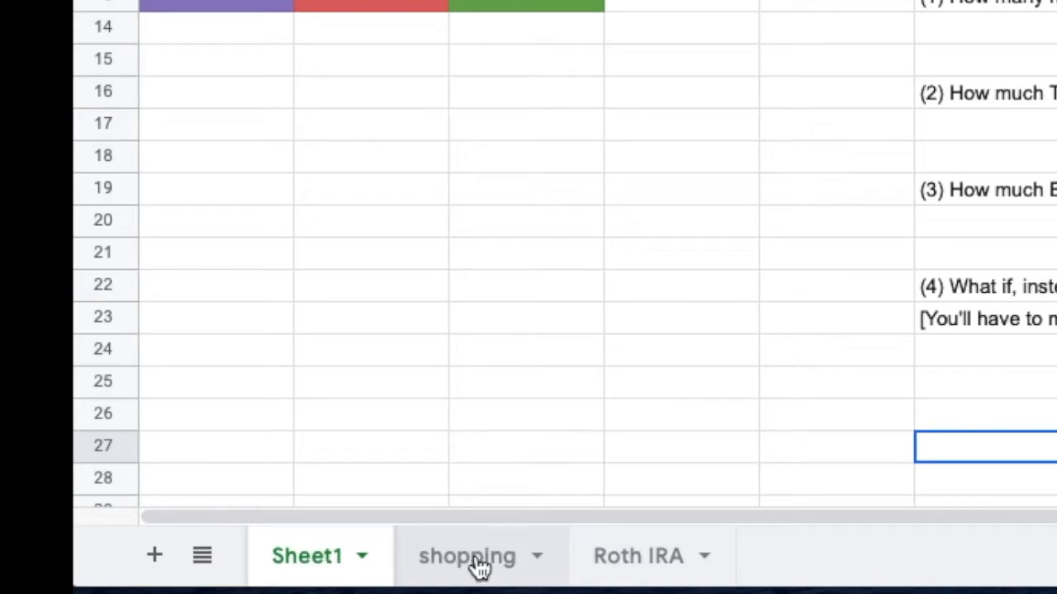
left_click(467, 556)
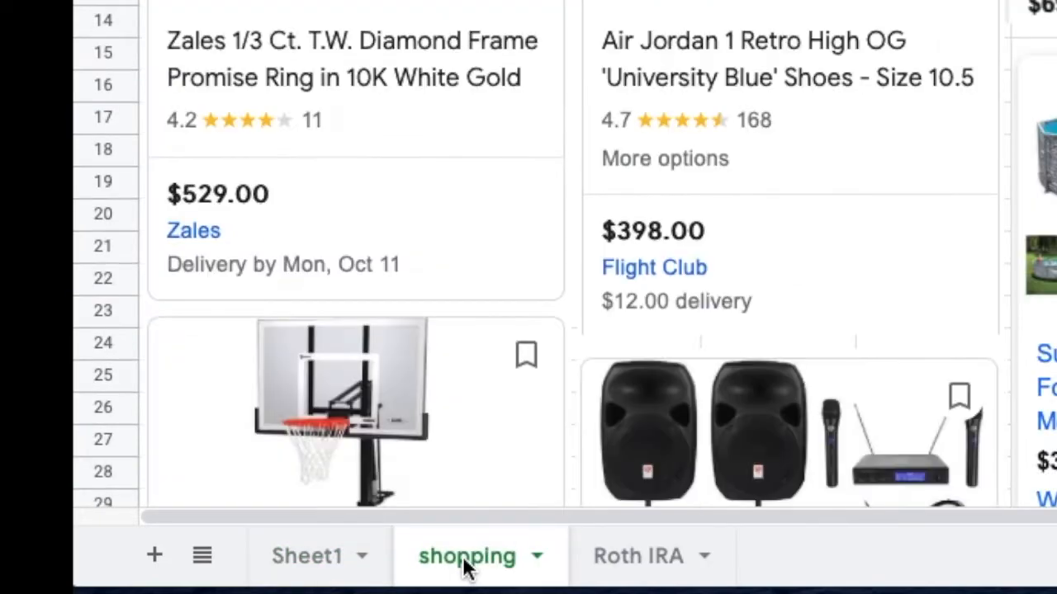
scroll("up", 3)
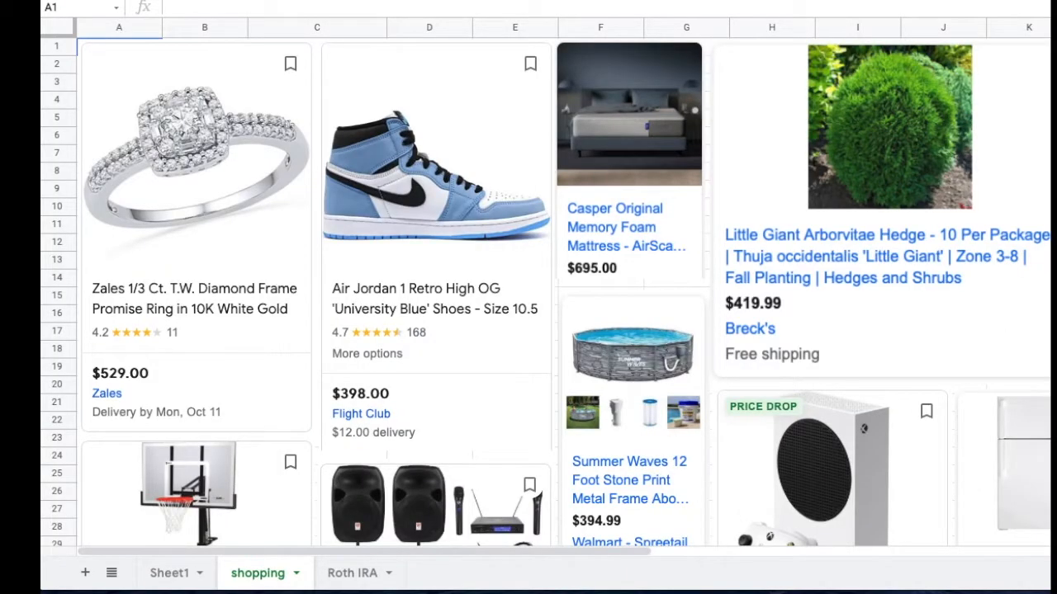
mouse_move(464, 437)
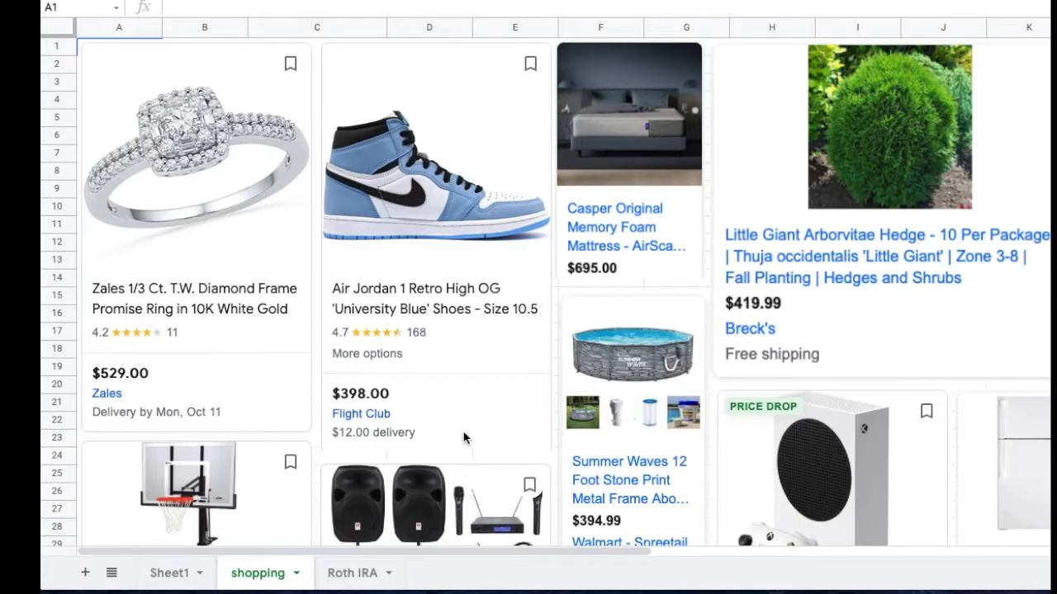
mouse_move(239, 510)
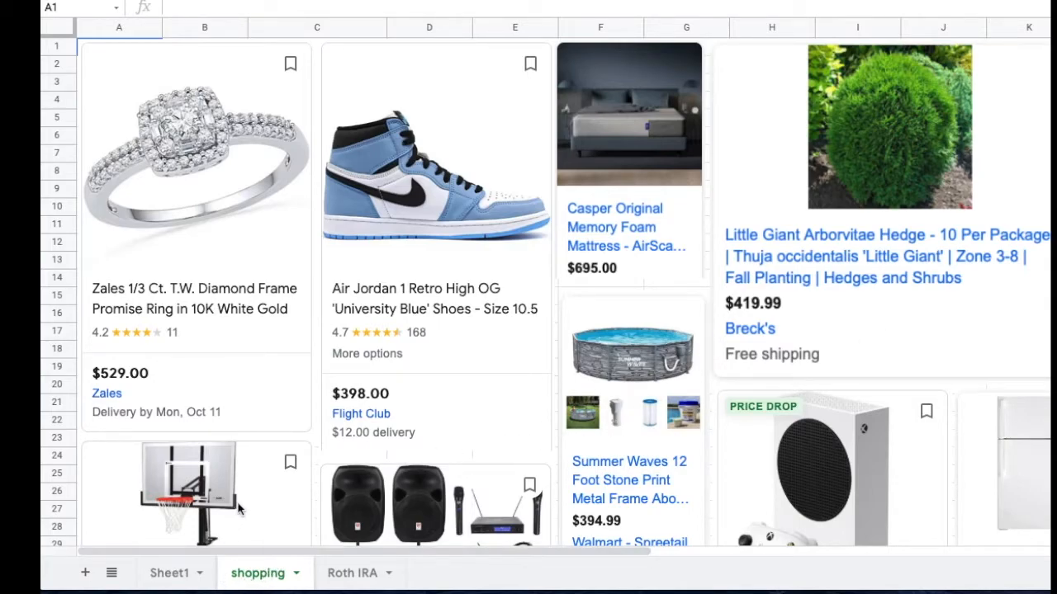
left_click(171, 573)
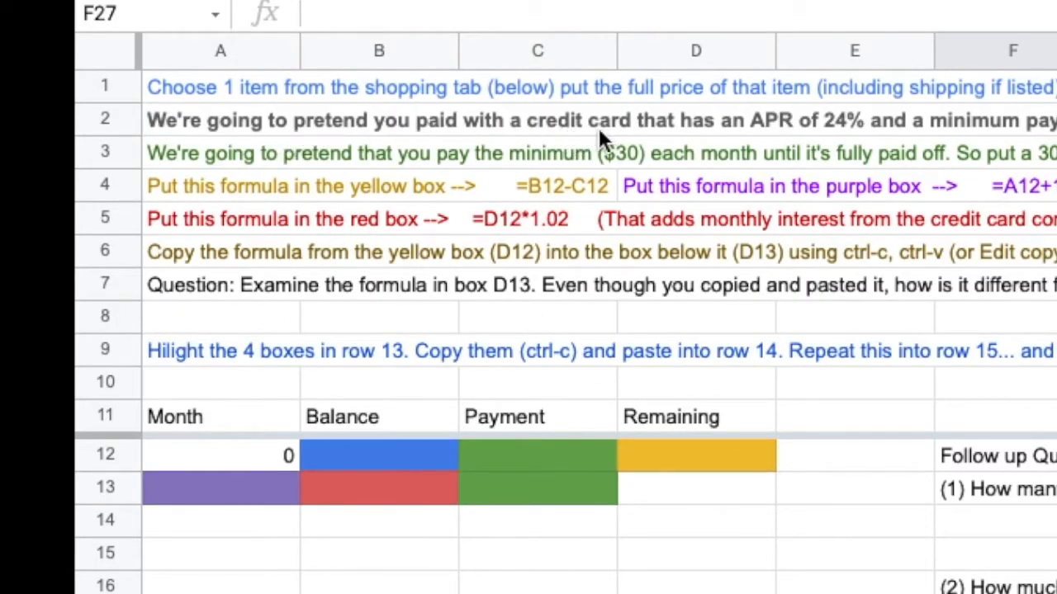
mouse_move(793, 141)
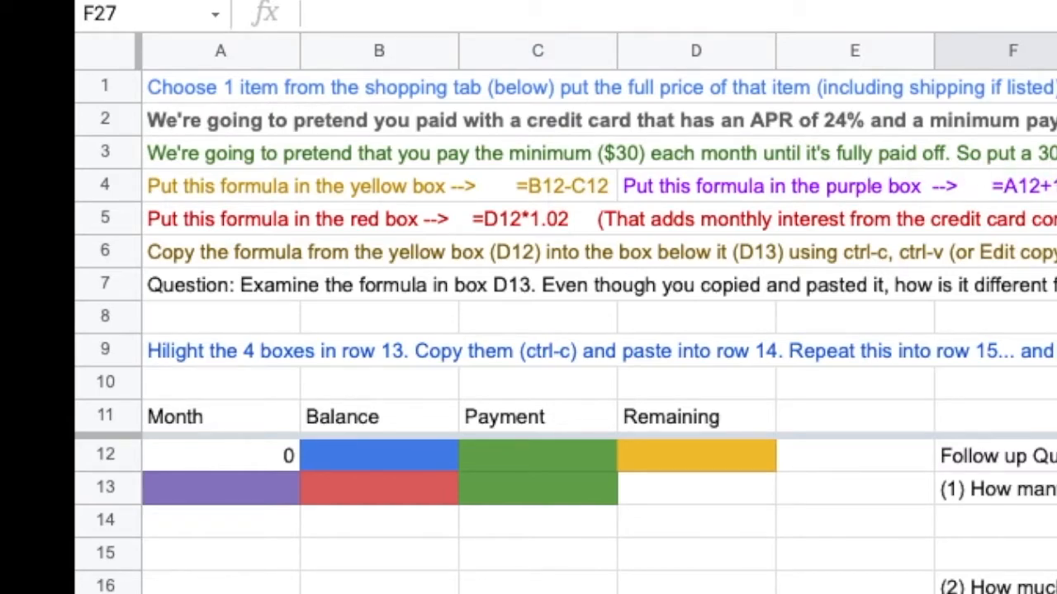
- Enter the $30 minimum payment in C12 and C13
left_click(537, 455)
type("30")
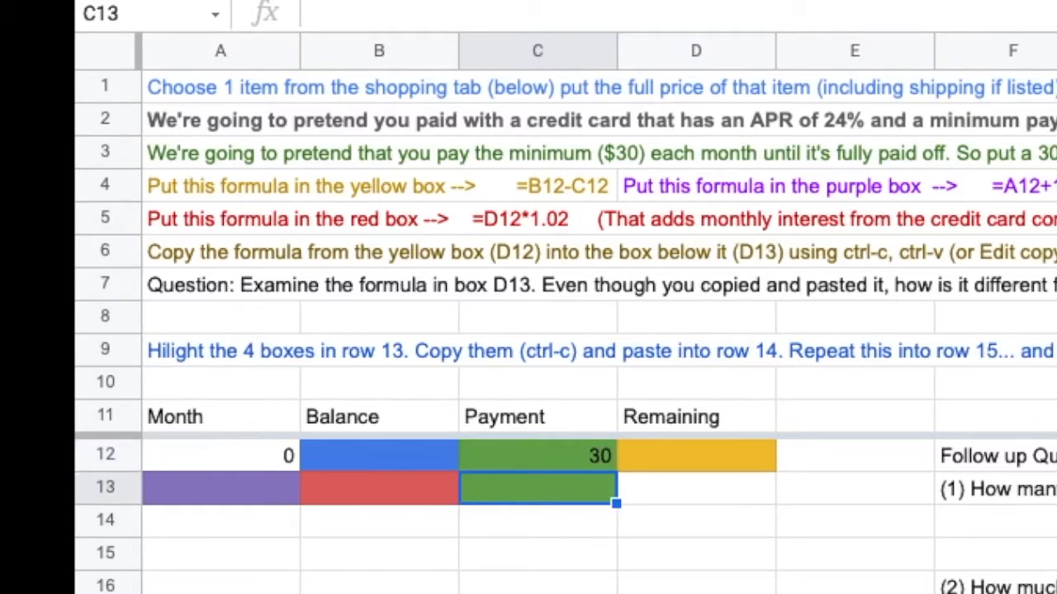
left_click(537, 455)
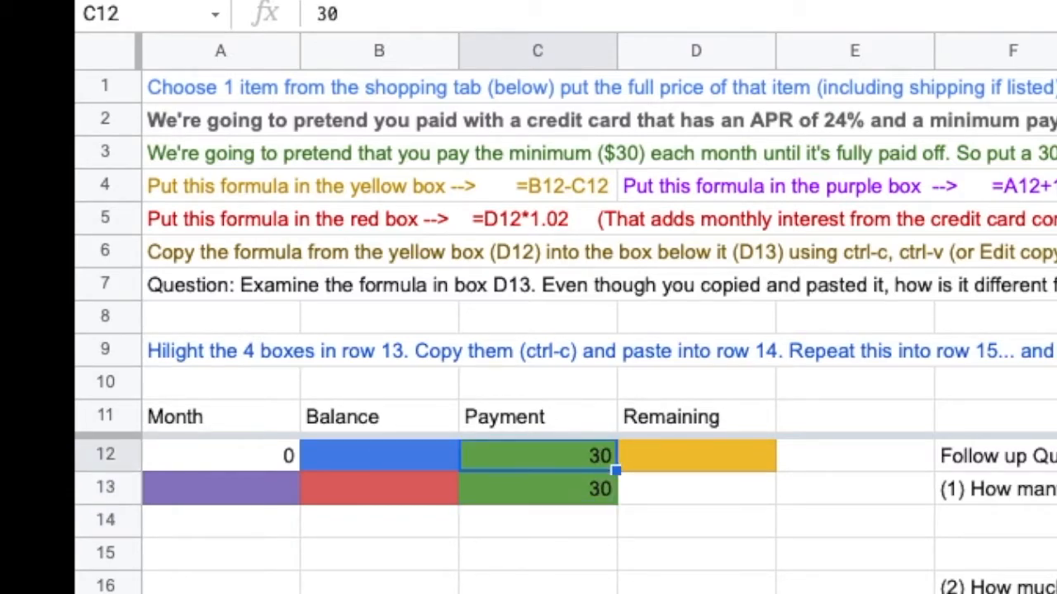
left_click(537, 416)
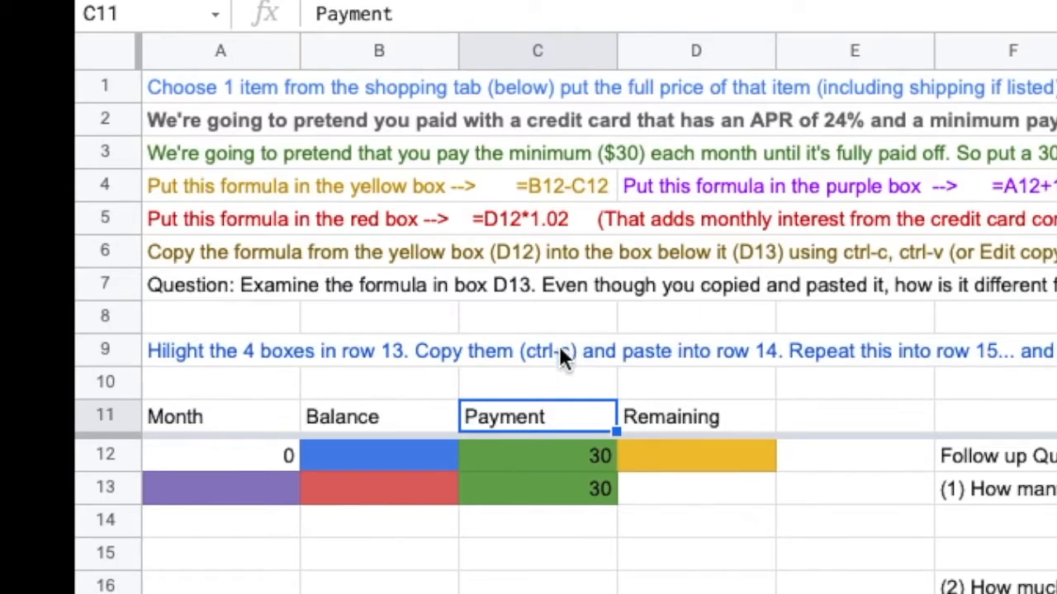
- Enter 251 as the month-0 starting balance in B12
left_click(379, 455)
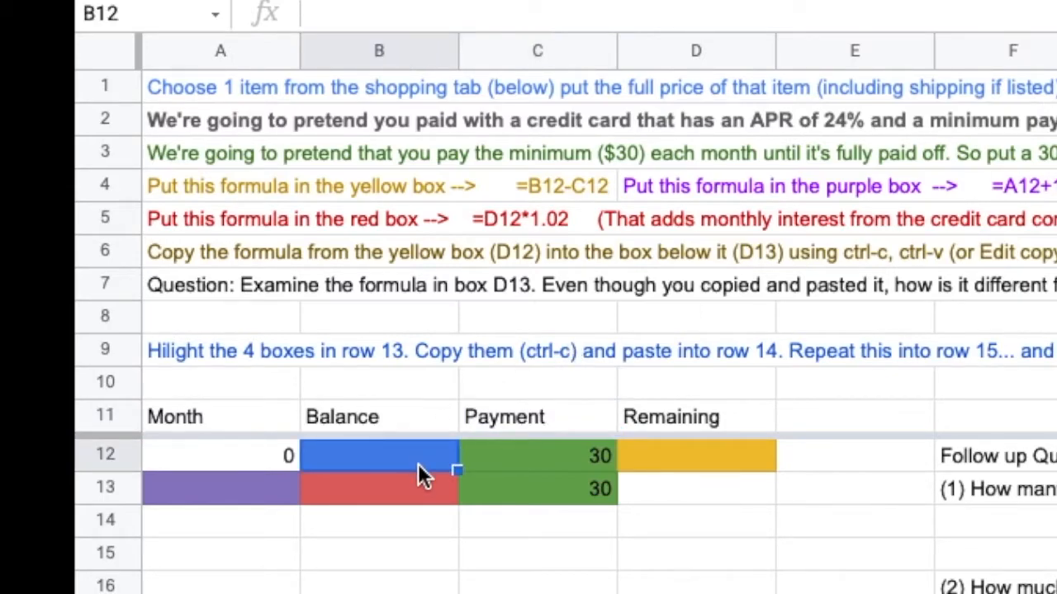
type("251")
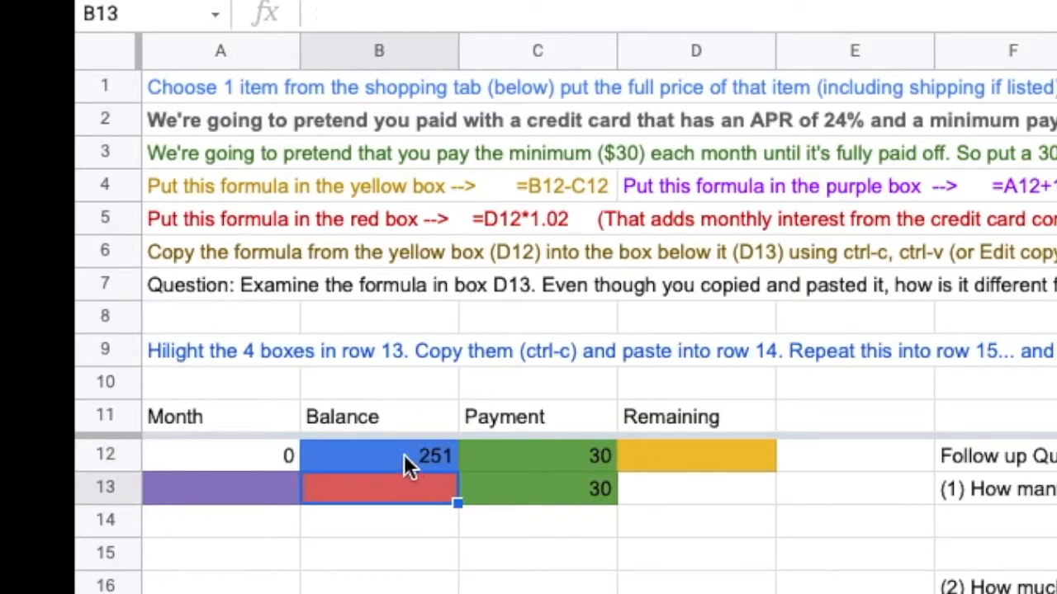
mouse_move(611, 489)
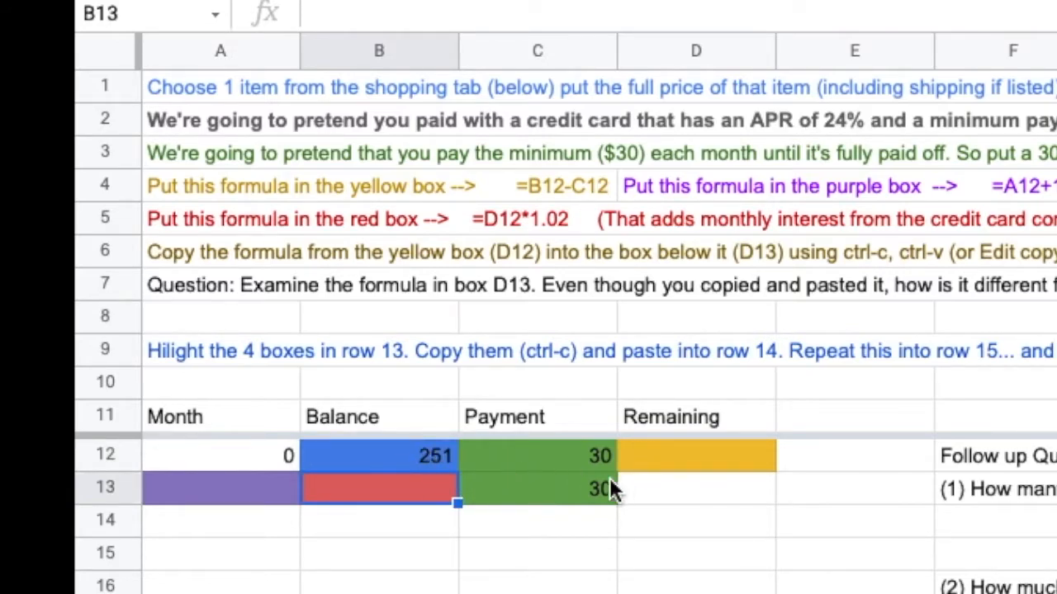
mouse_move(256, 215)
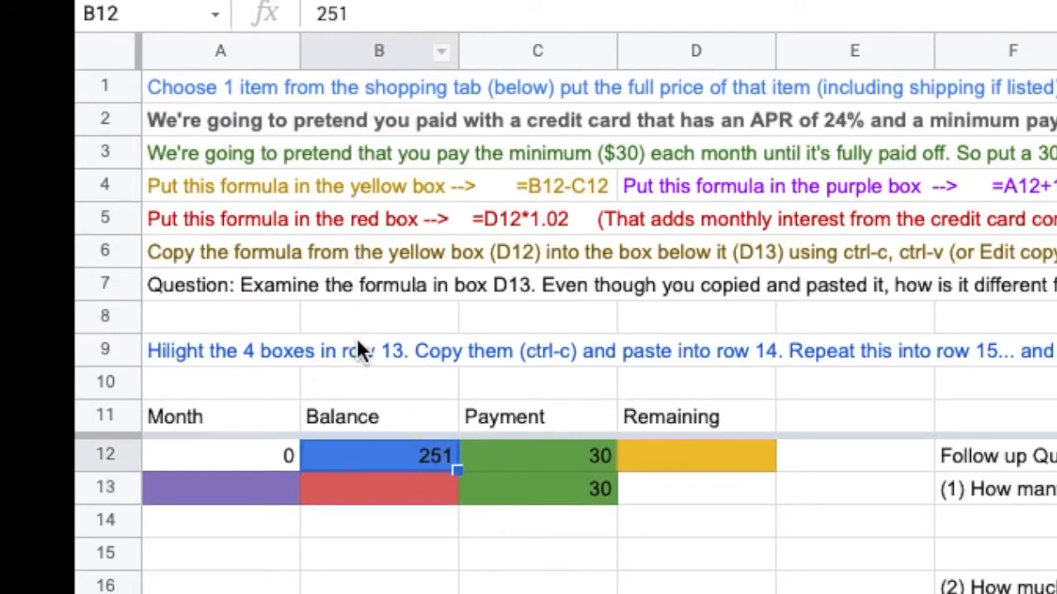
mouse_move(572, 330)
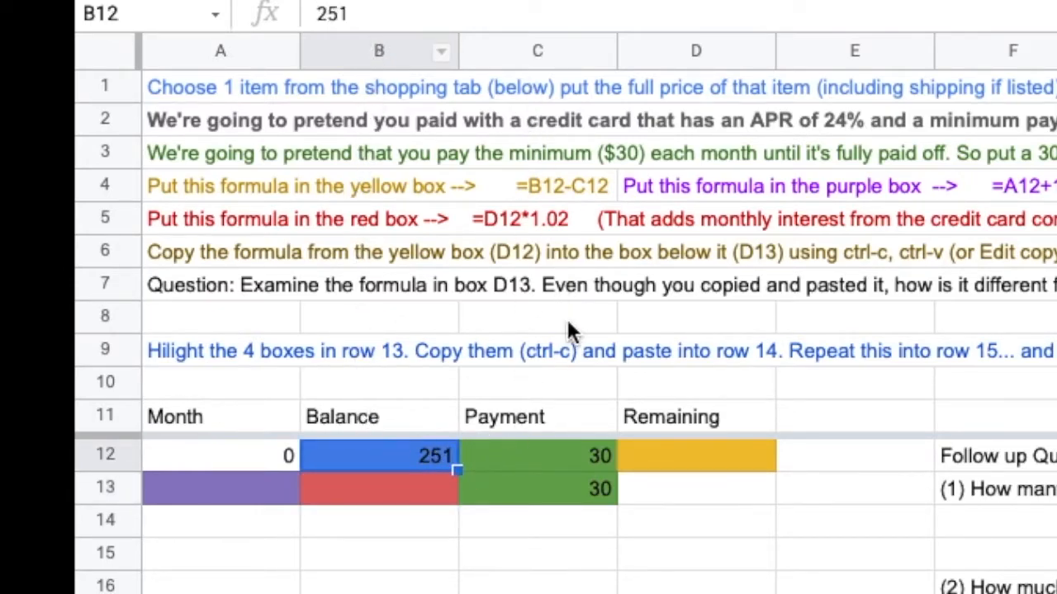
left_click(696, 455)
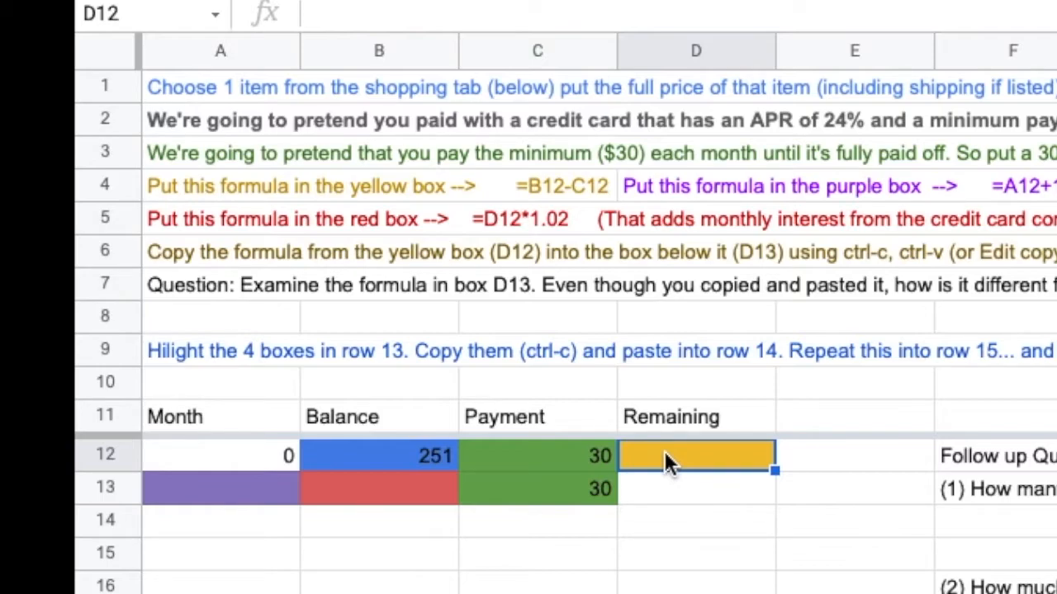
- Enter =B12-C12 in D12 and =A12+1 in A13
type("=")
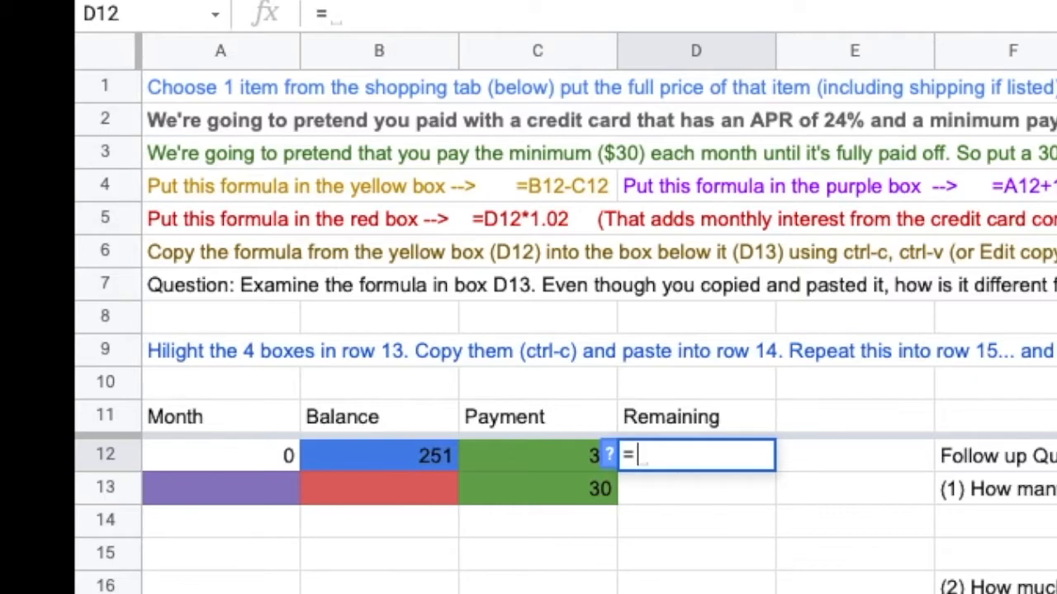
type("b12")
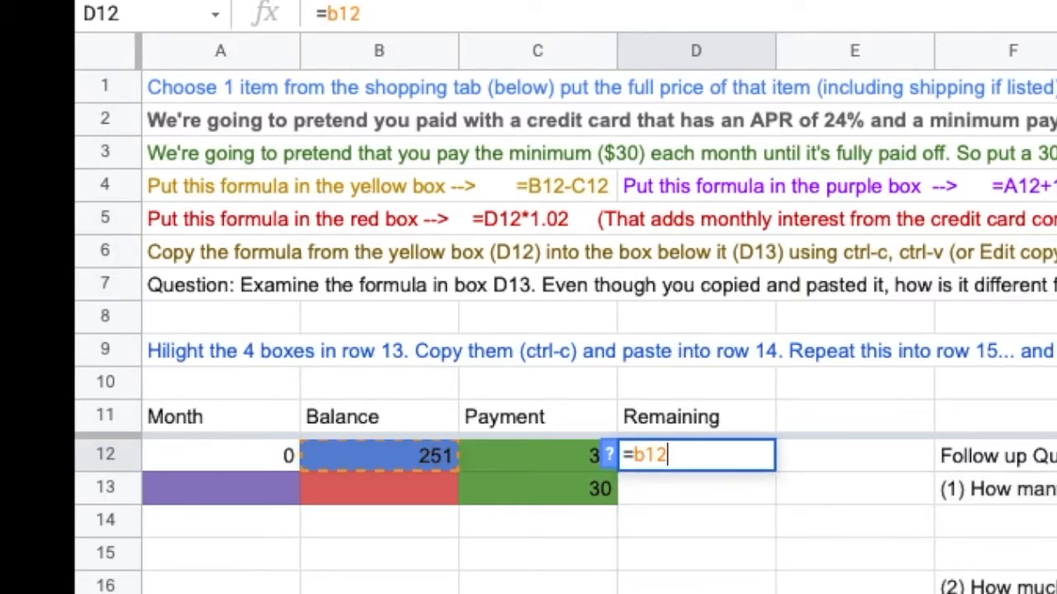
type("-c")
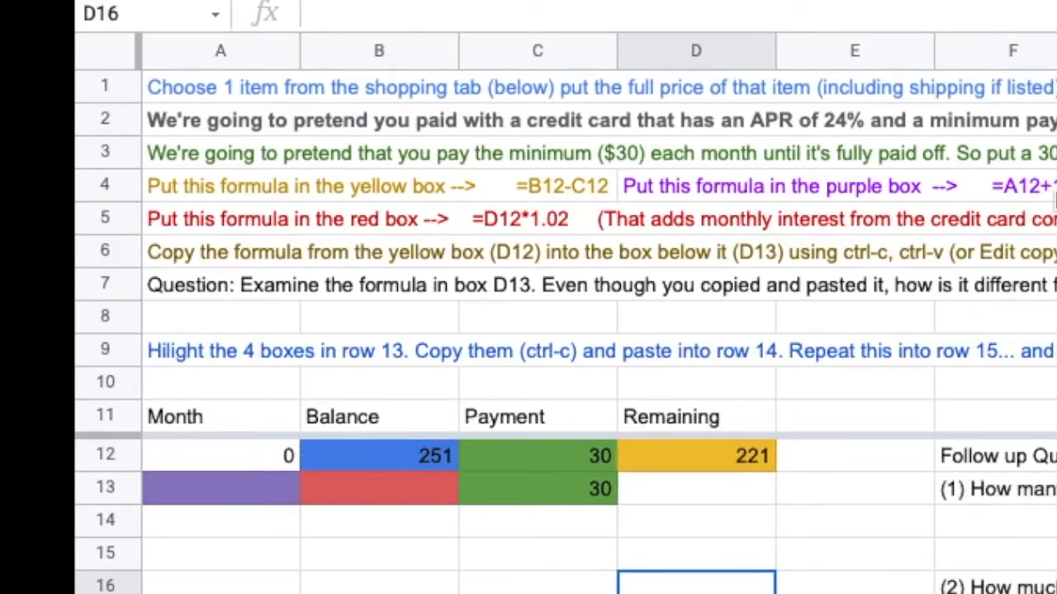
mouse_move(295, 506)
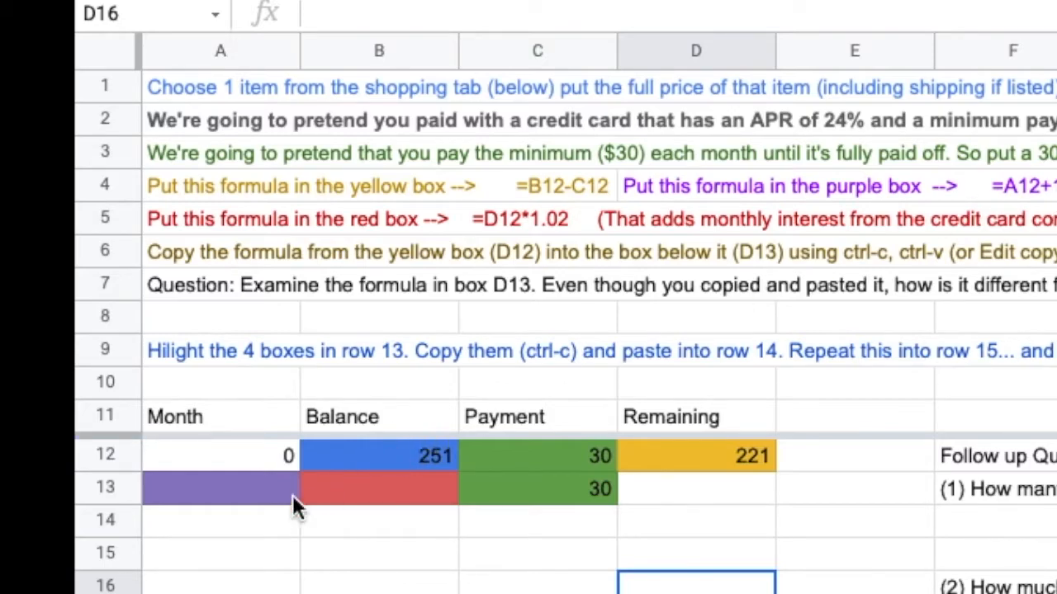
type("=")
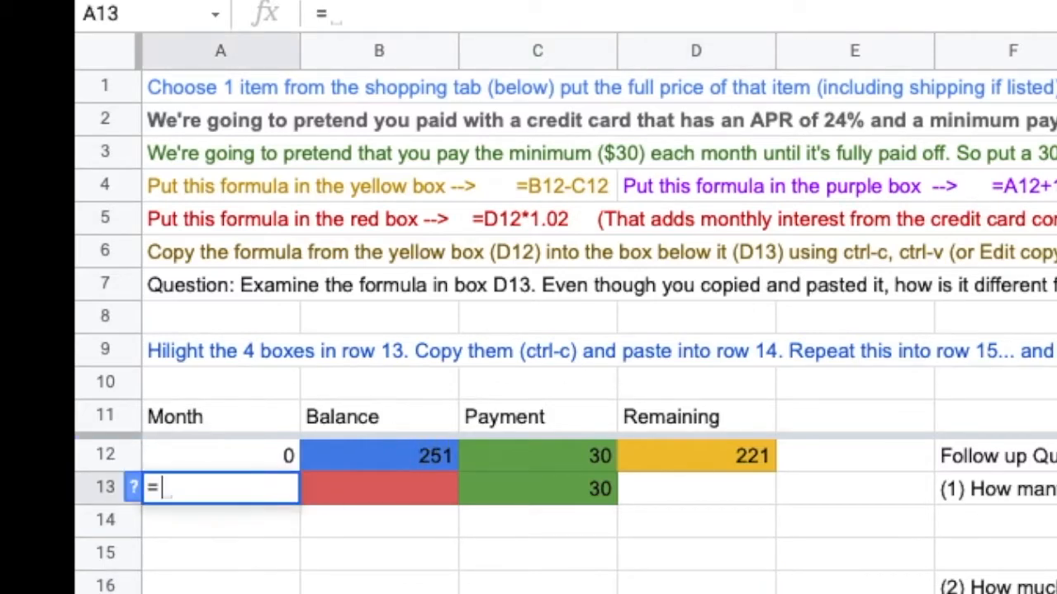
type("a12")
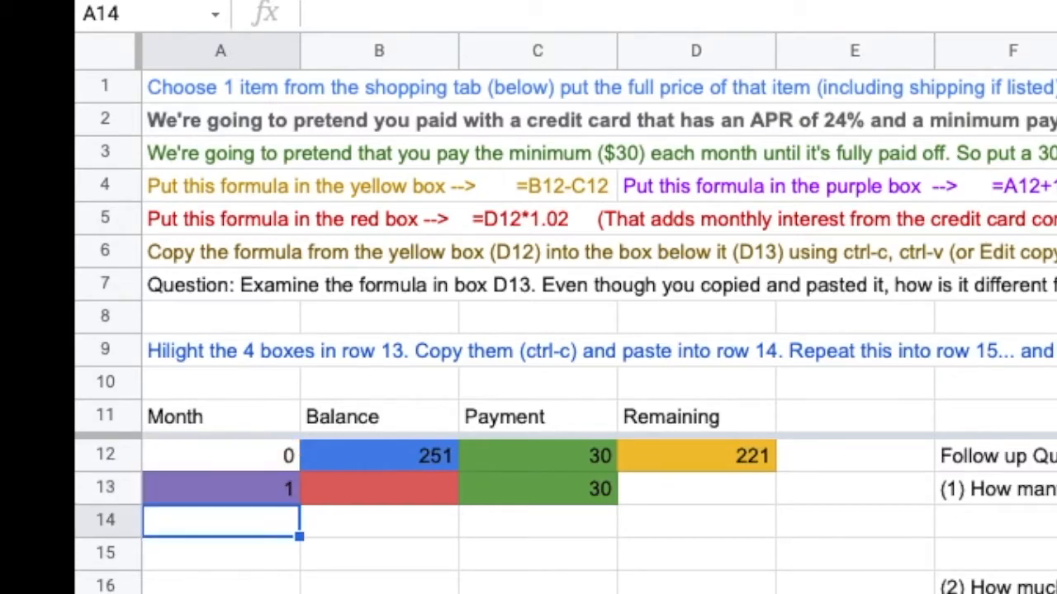
mouse_move(268, 234)
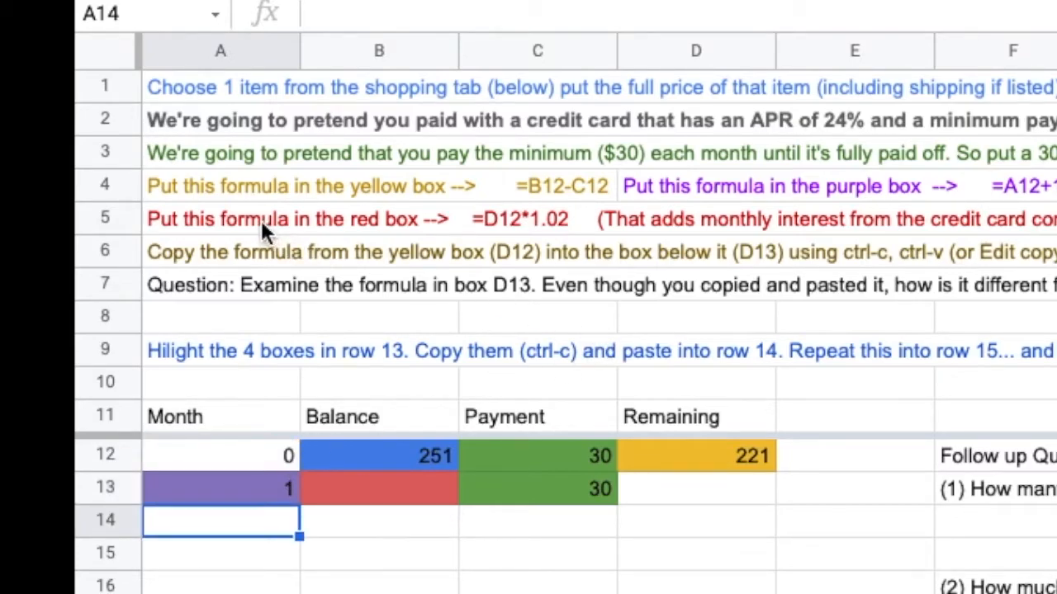
mouse_move(541, 285)
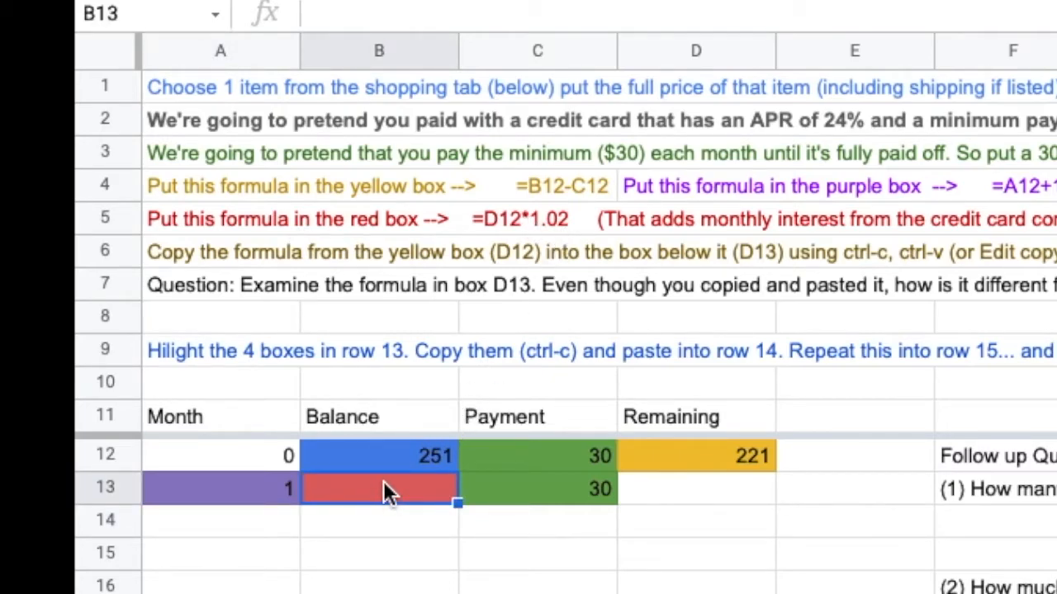
- Enter =D12*1.02 in B13 to add 2% interest, giving 225.42
type("=d12")
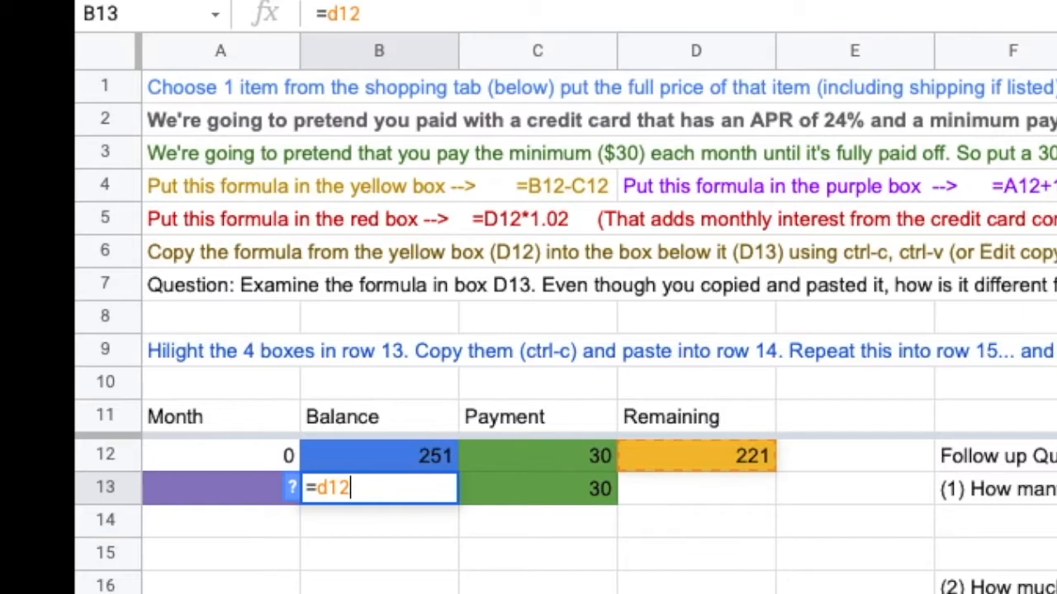
type("*")
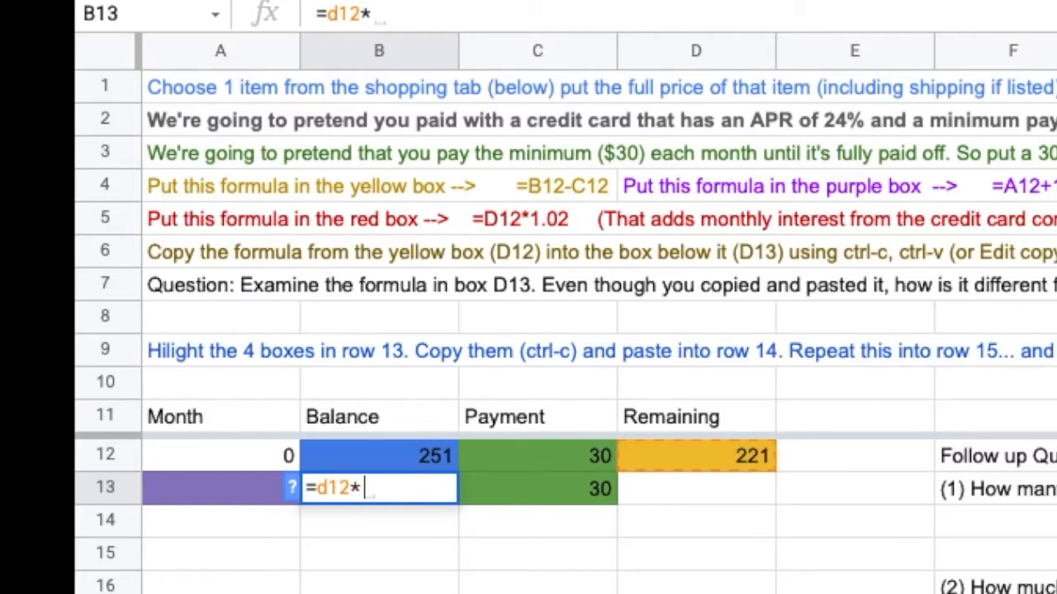
type("1.02")
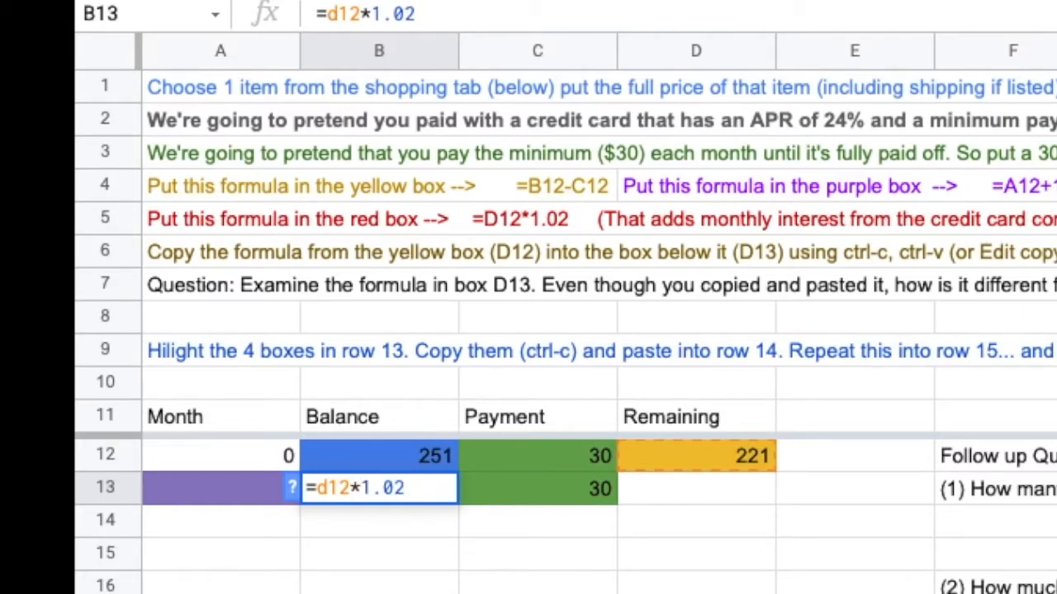
key("Return")
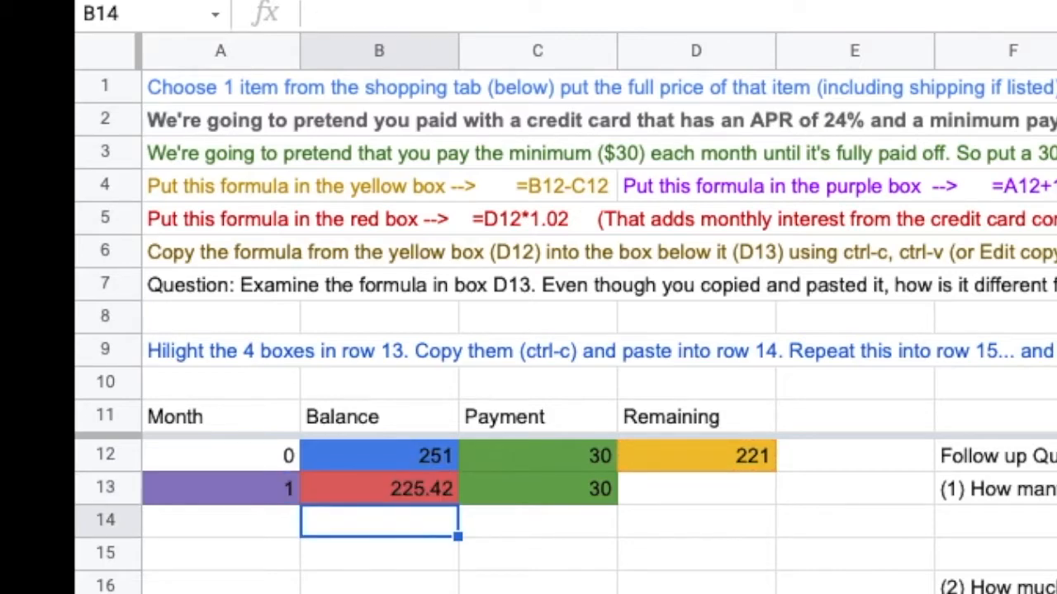
mouse_move(747, 458)
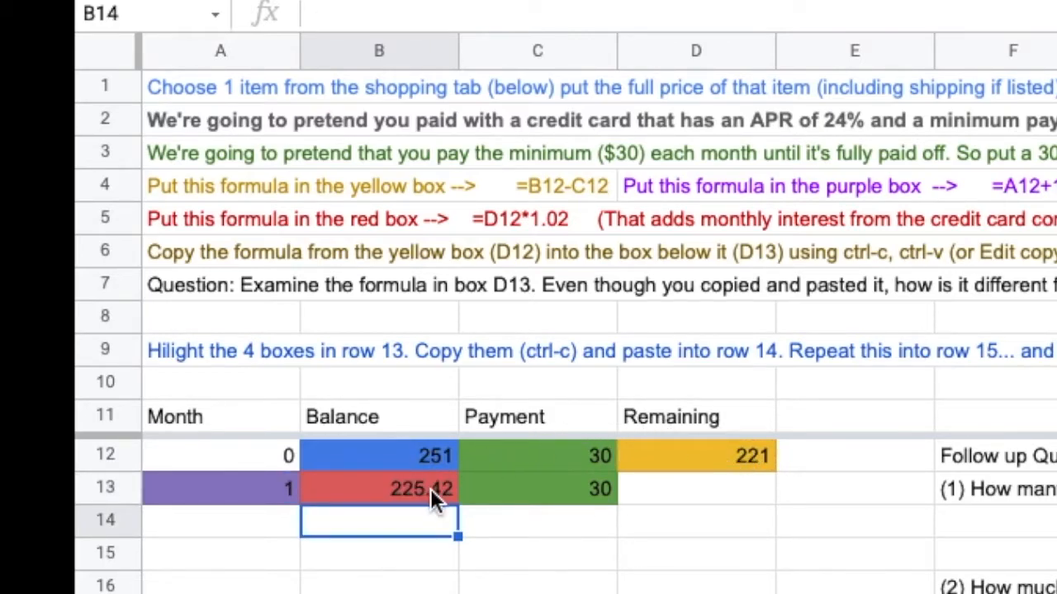
mouse_move(280, 273)
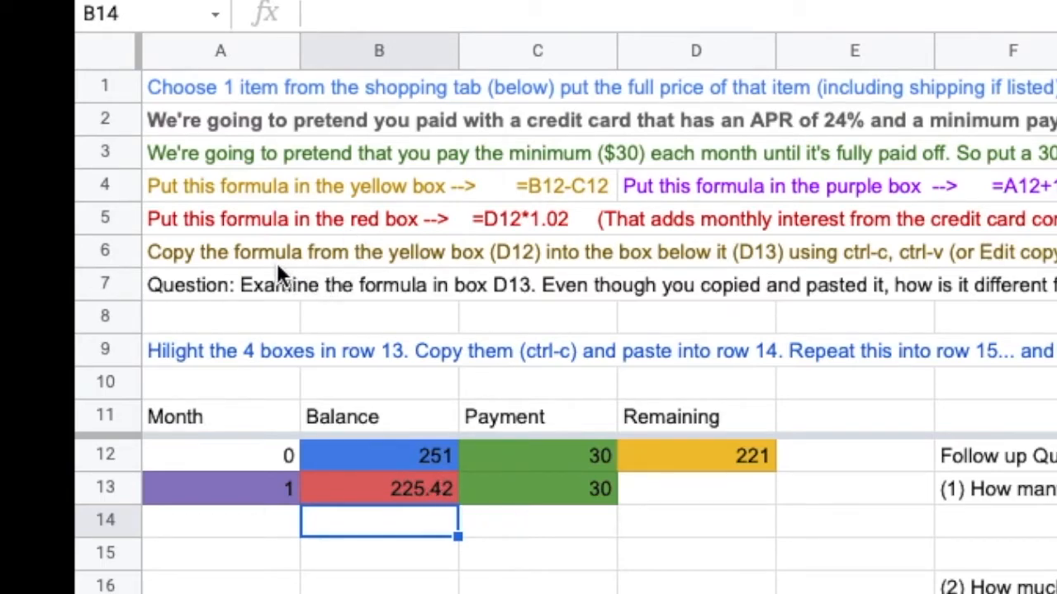
mouse_move(652, 277)
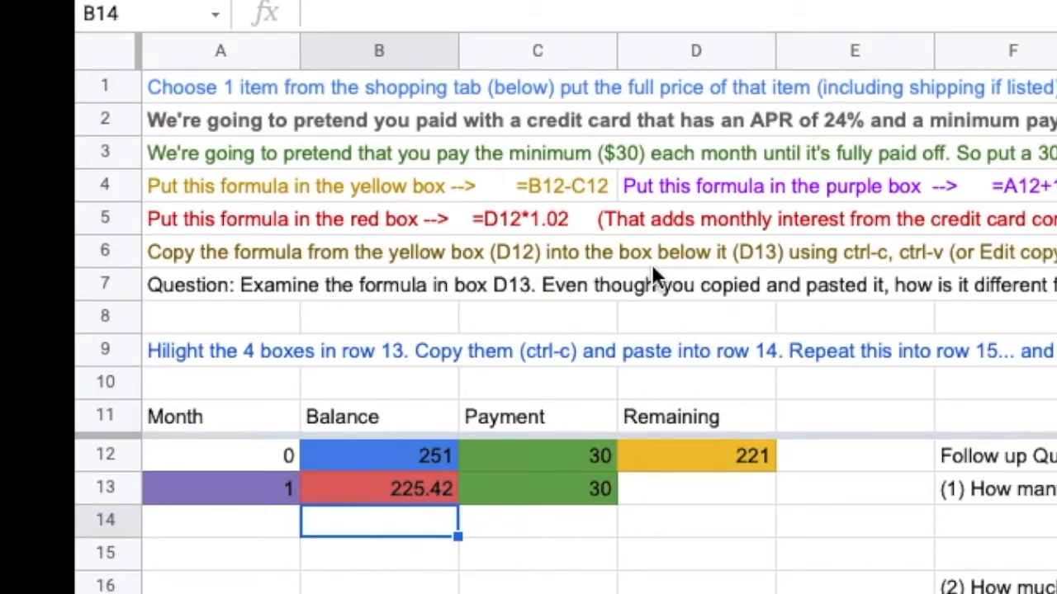
mouse_move(759, 450)
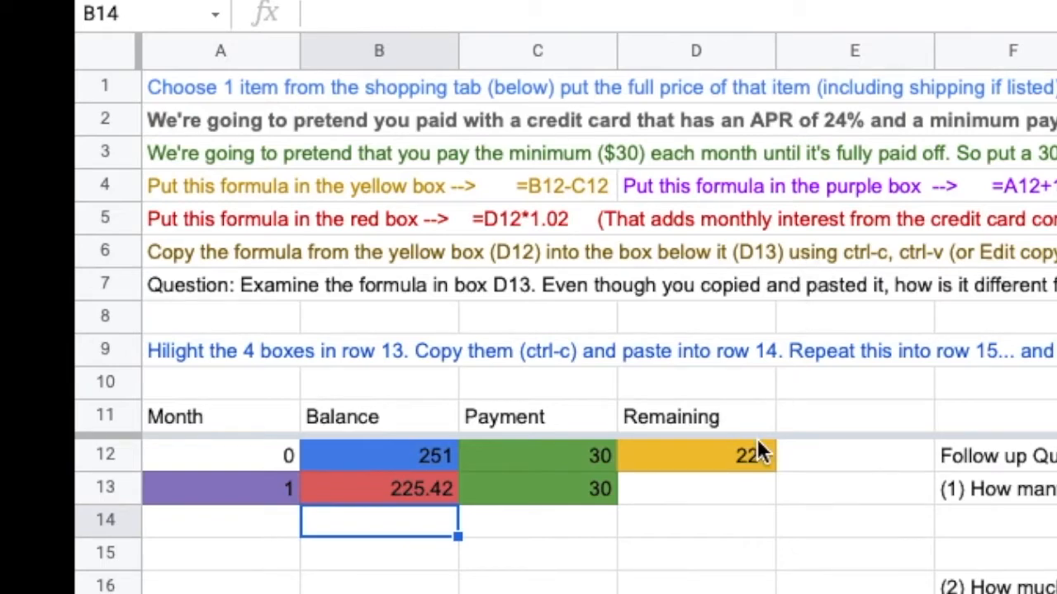
left_click(696, 454)
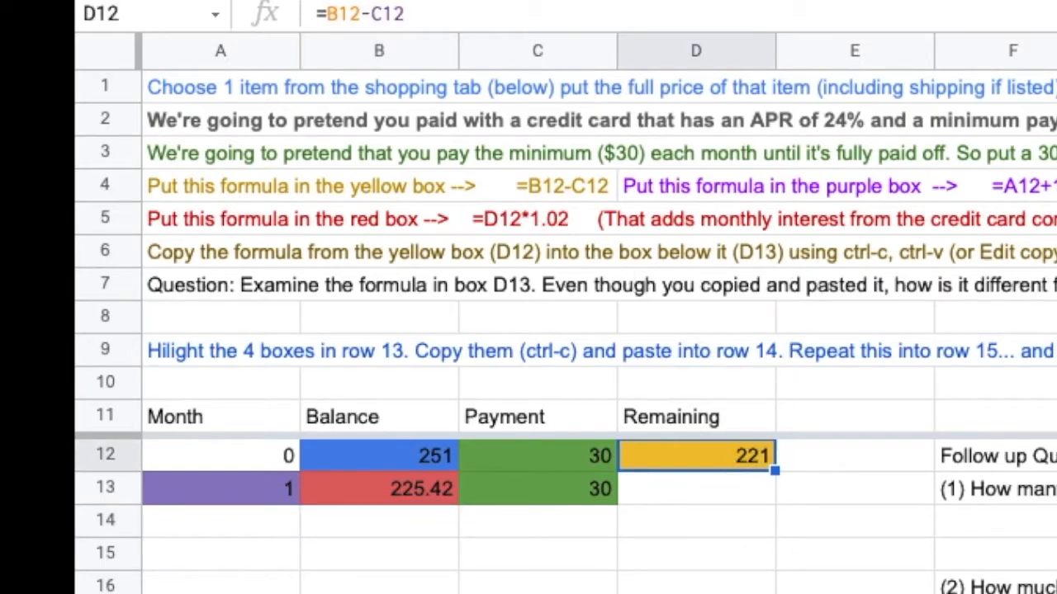
- Copy D12's remaining-balance formula into D13, showing 195.42
key("ctrl+c")
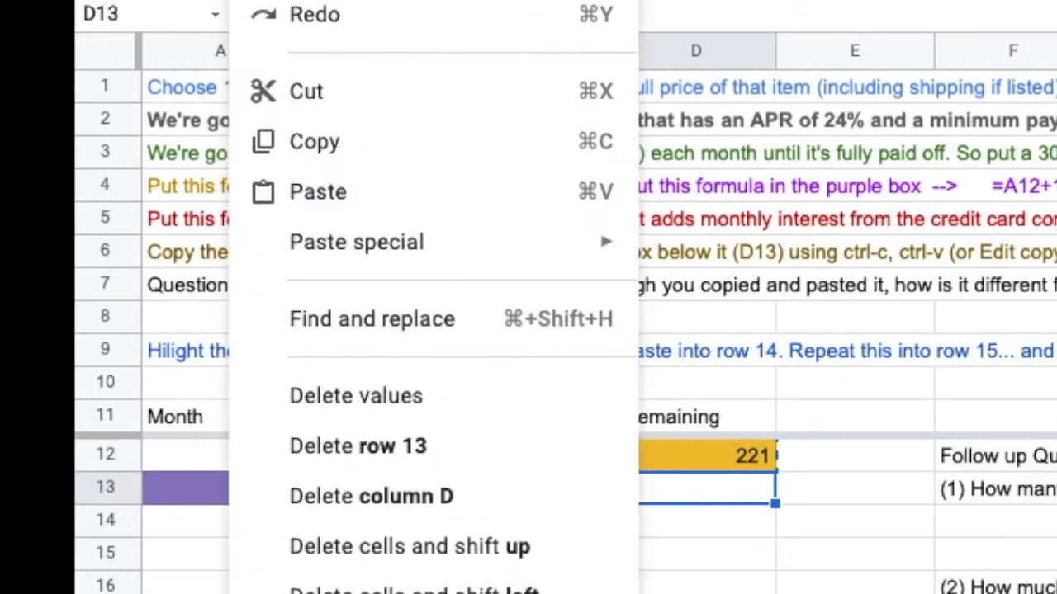
left_click(317, 191)
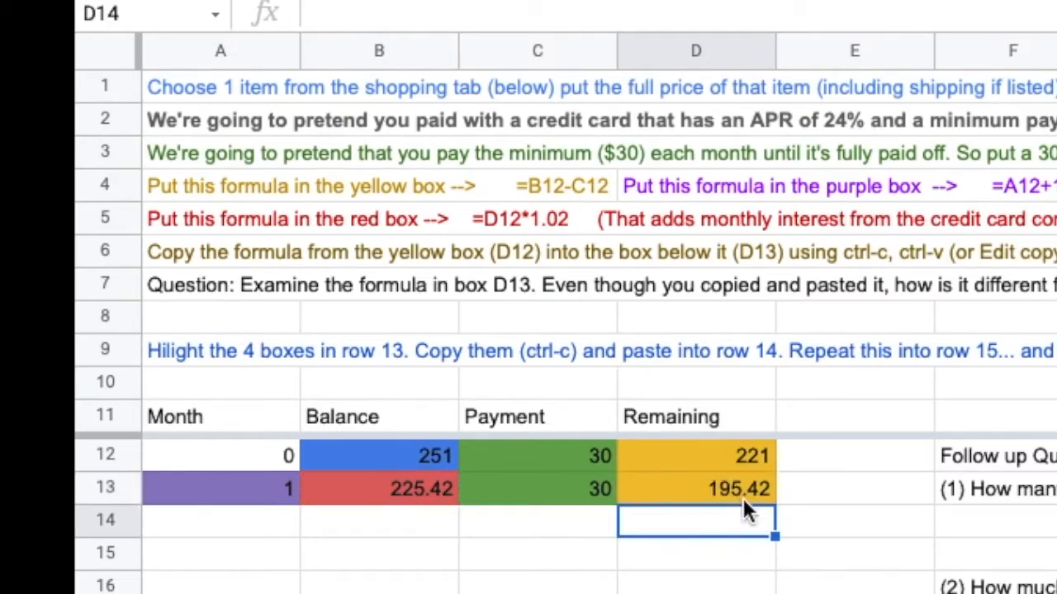
left_click(695, 454)
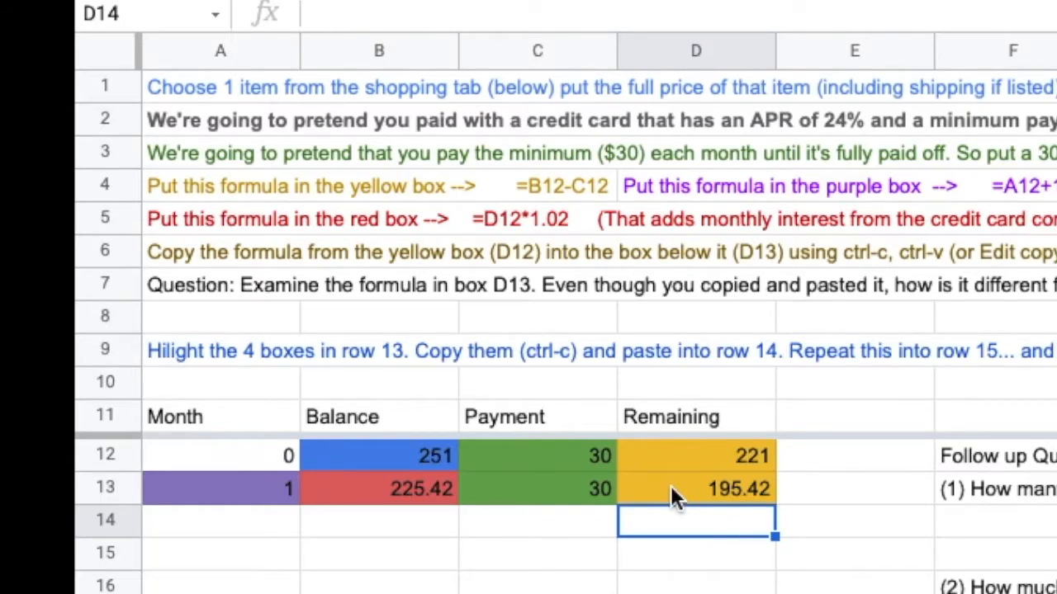
mouse_move(173, 363)
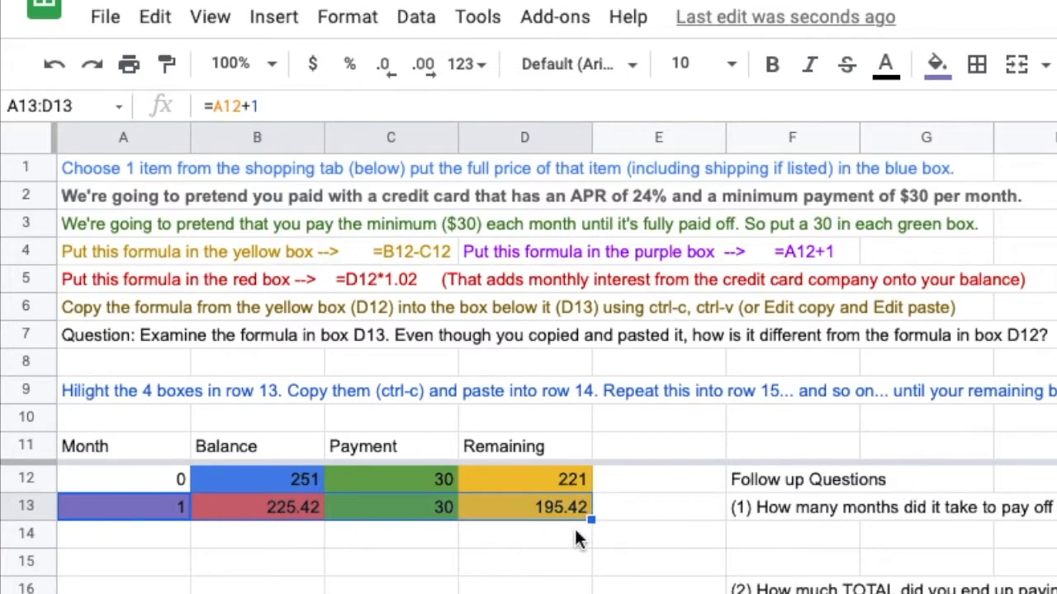
- Paste row 13's four formulas into rows 14 through 16
left_click(155, 17)
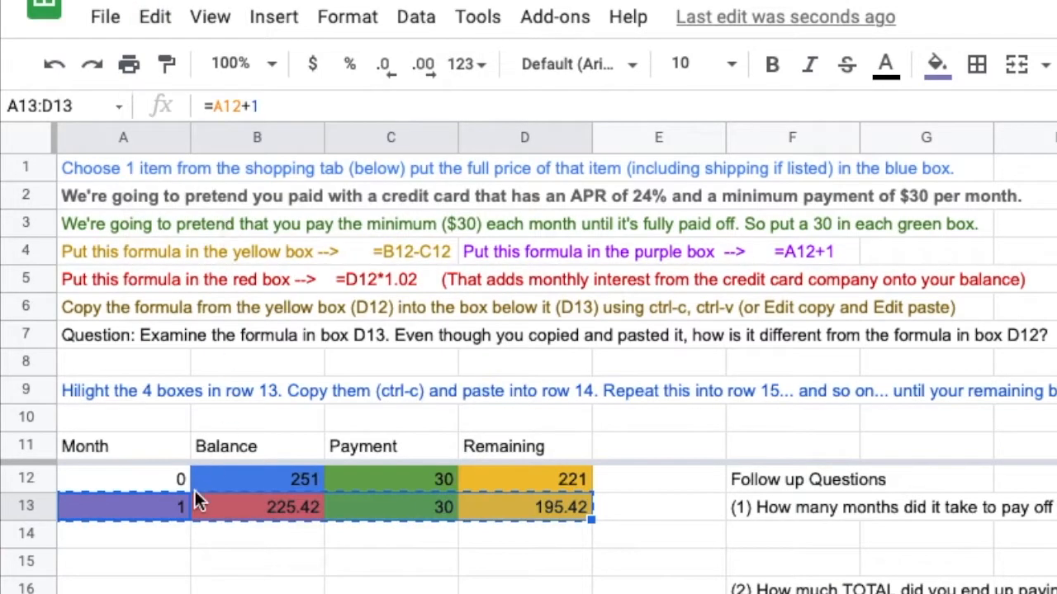
left_click(123, 582)
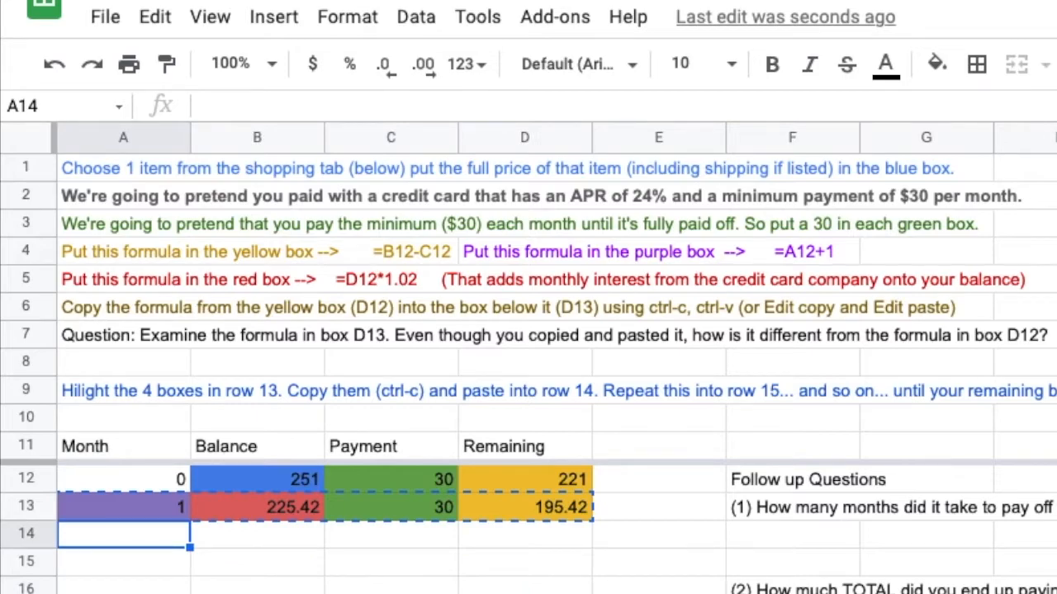
key("ctrl+v")
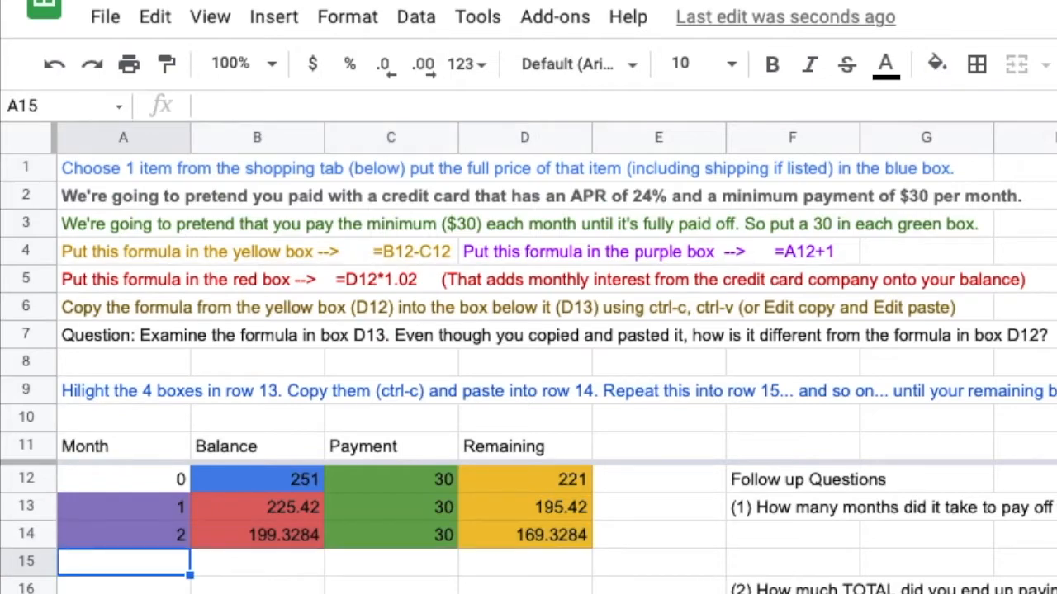
key("ctrl+v")
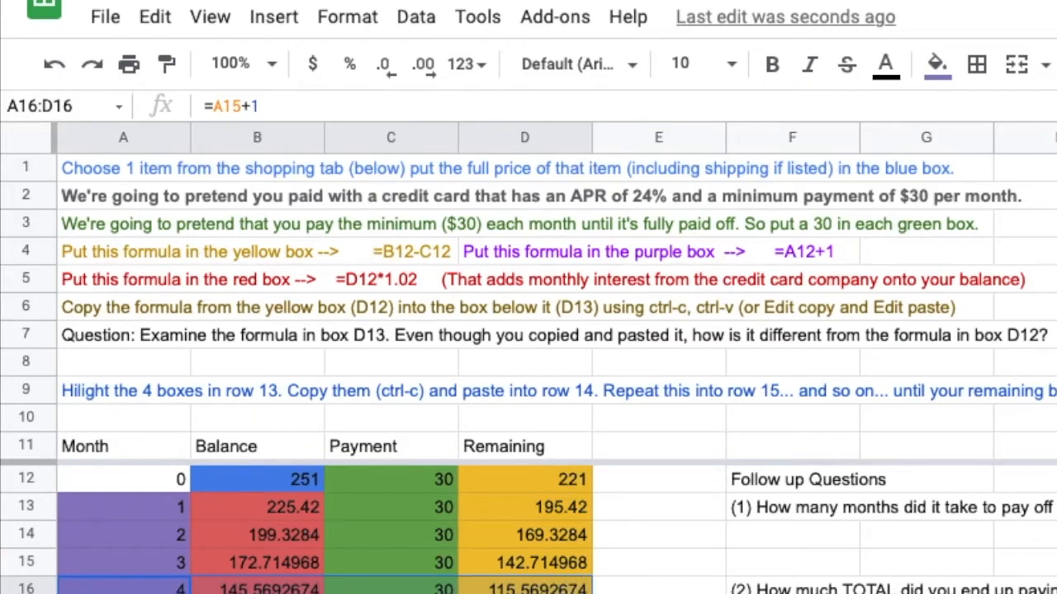
mouse_move(528, 499)
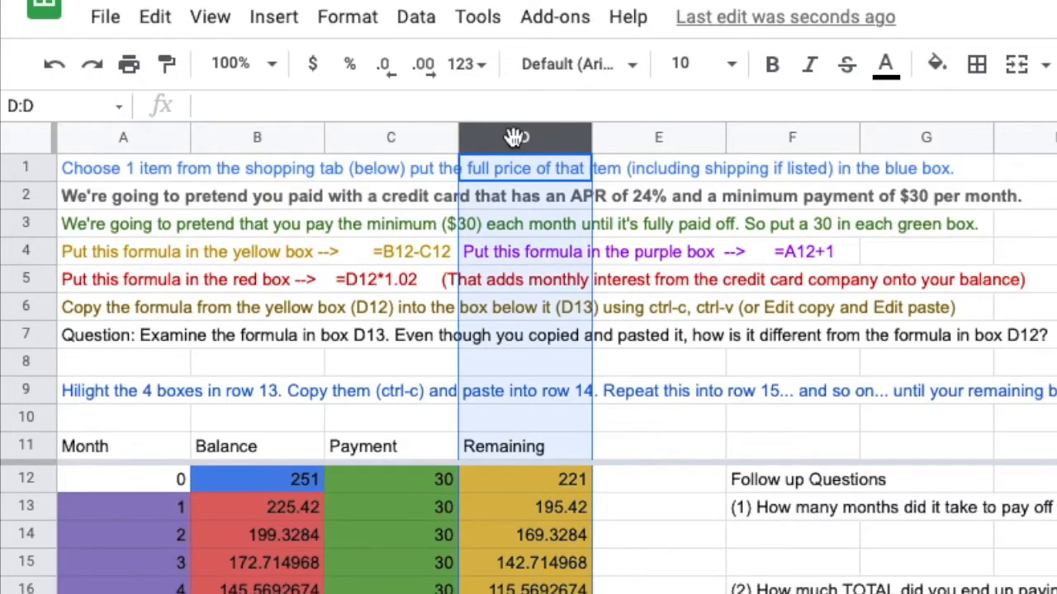
mouse_move(423, 64)
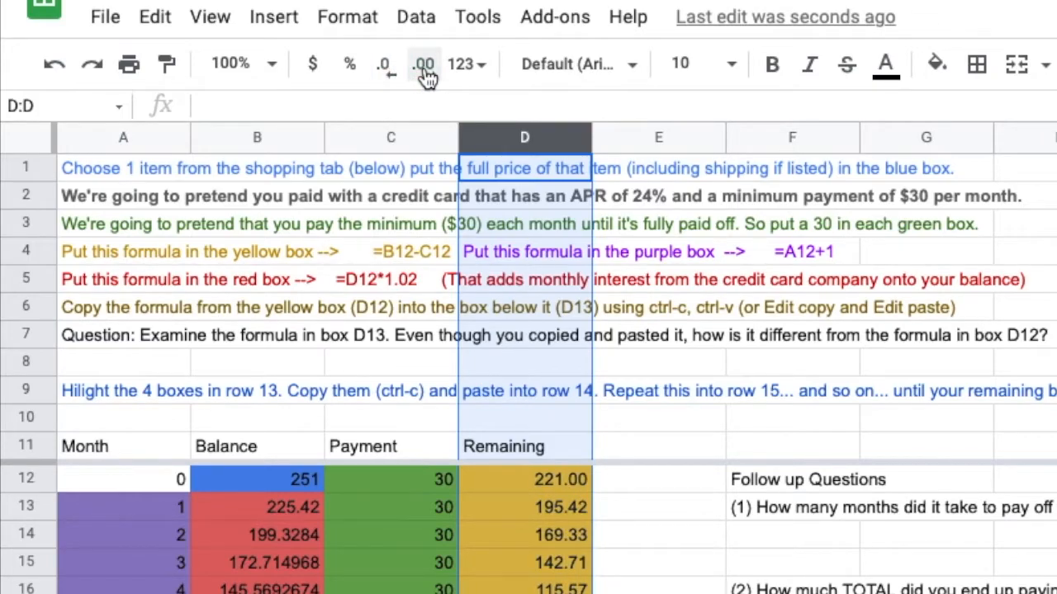
- Select the Balance column to reduce its displayed decimal places
left_click(256, 137)
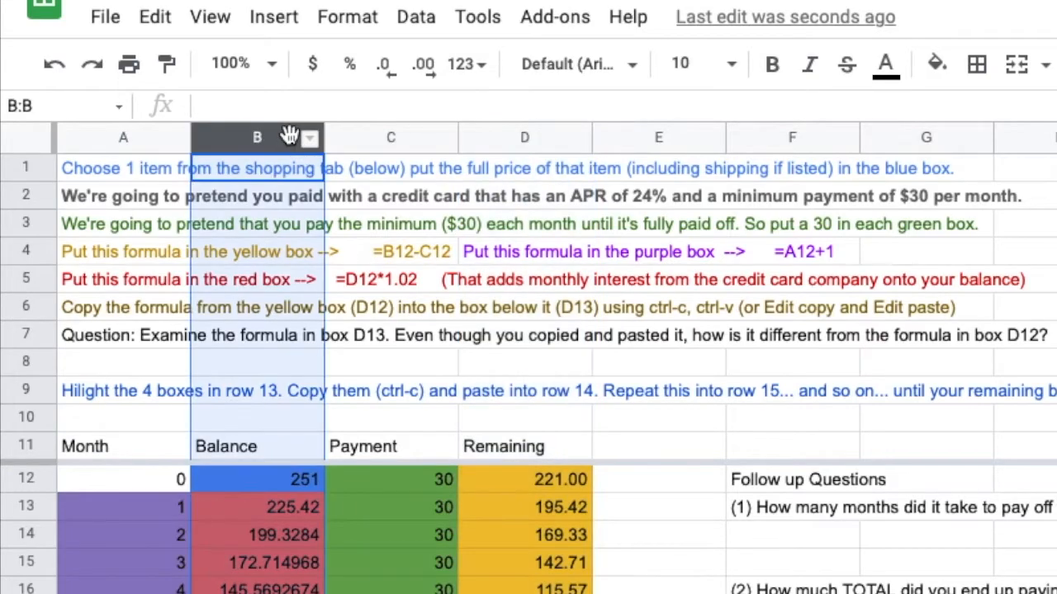
mouse_move(423, 65)
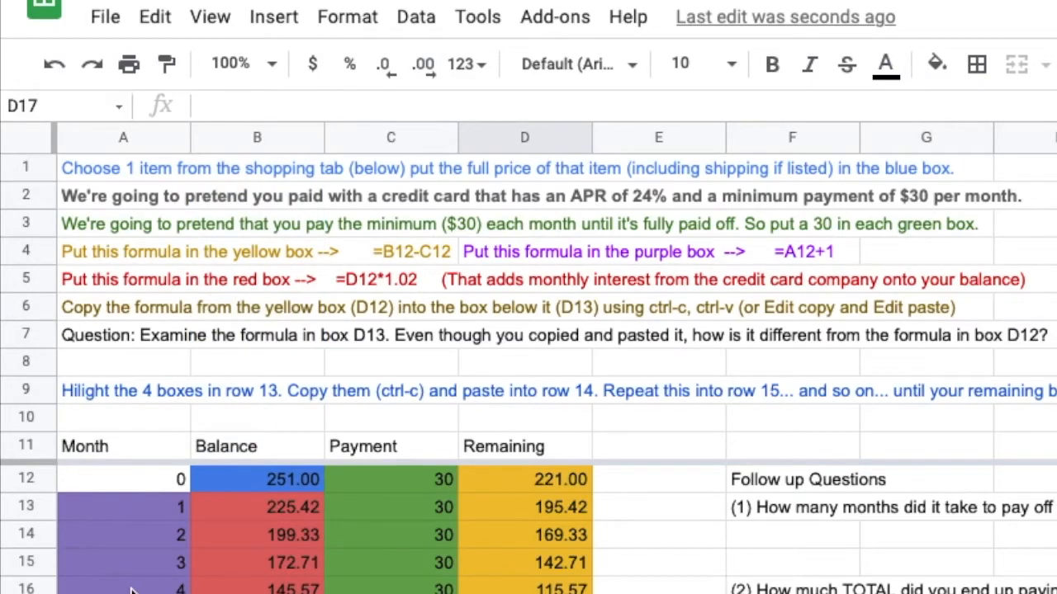
- Paste the copied row formulas down through row 21 for month 9
scroll("down", 3)
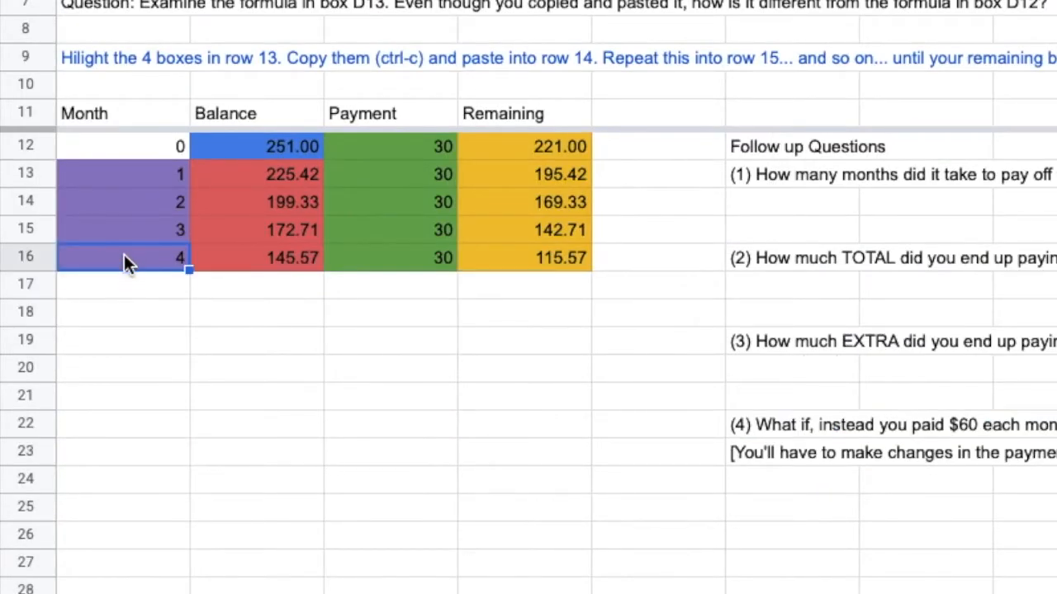
key("ctrl+v")
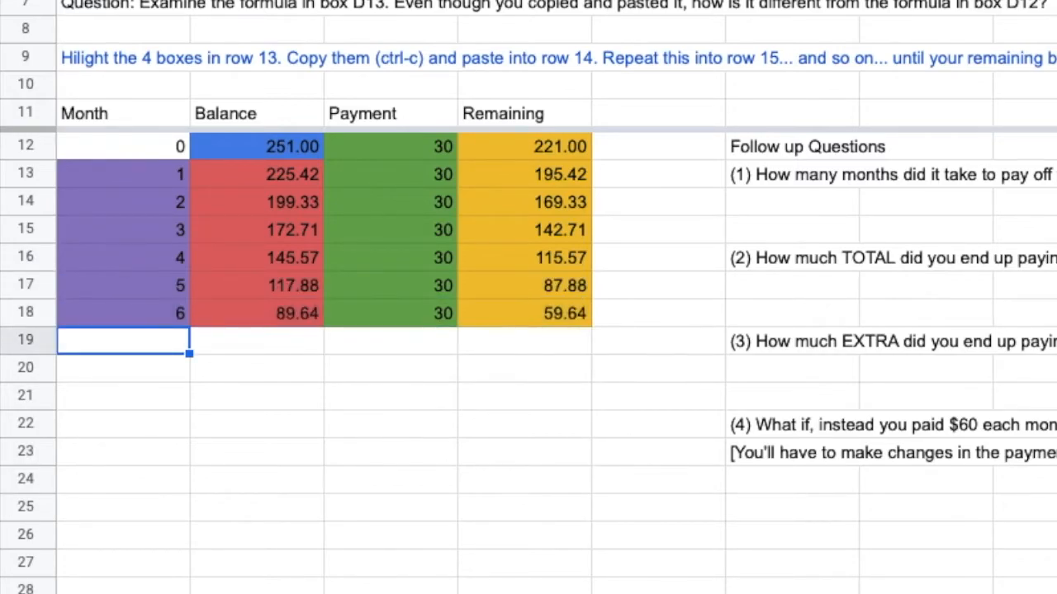
key("ctrl+v")
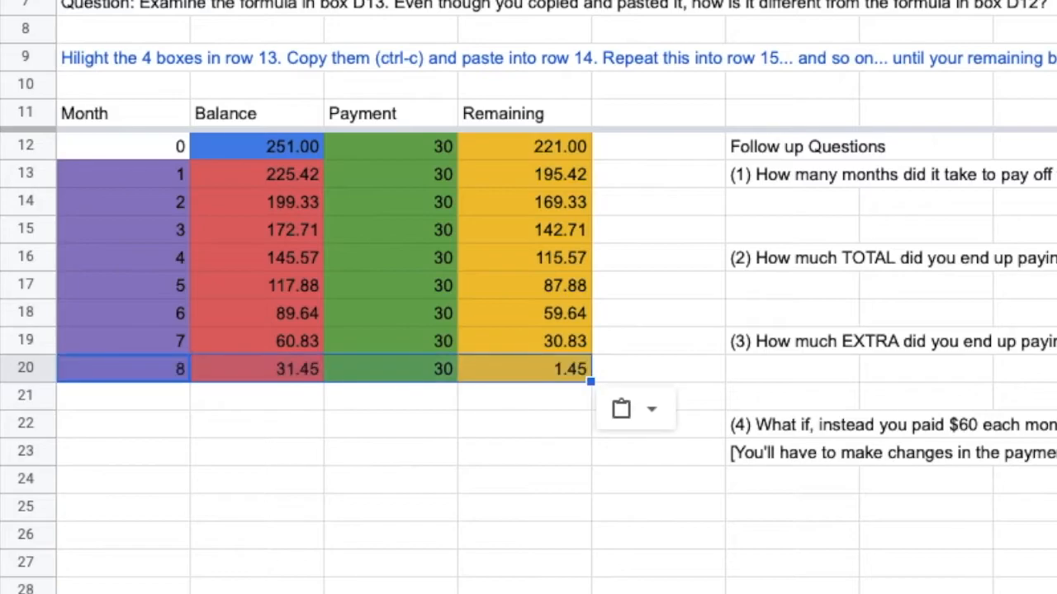
mouse_move(299, 322)
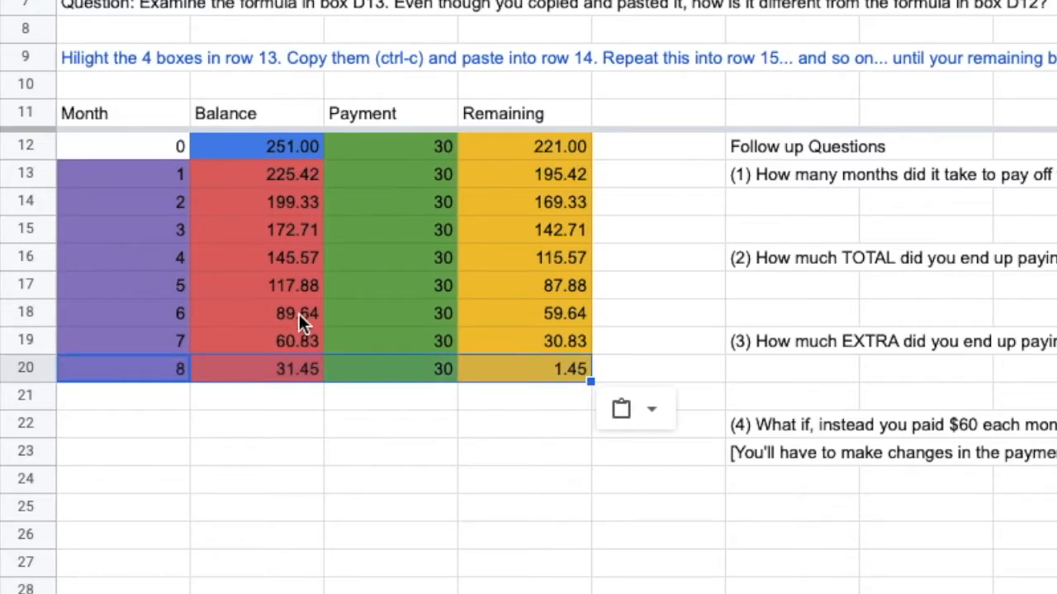
mouse_move(570, 384)
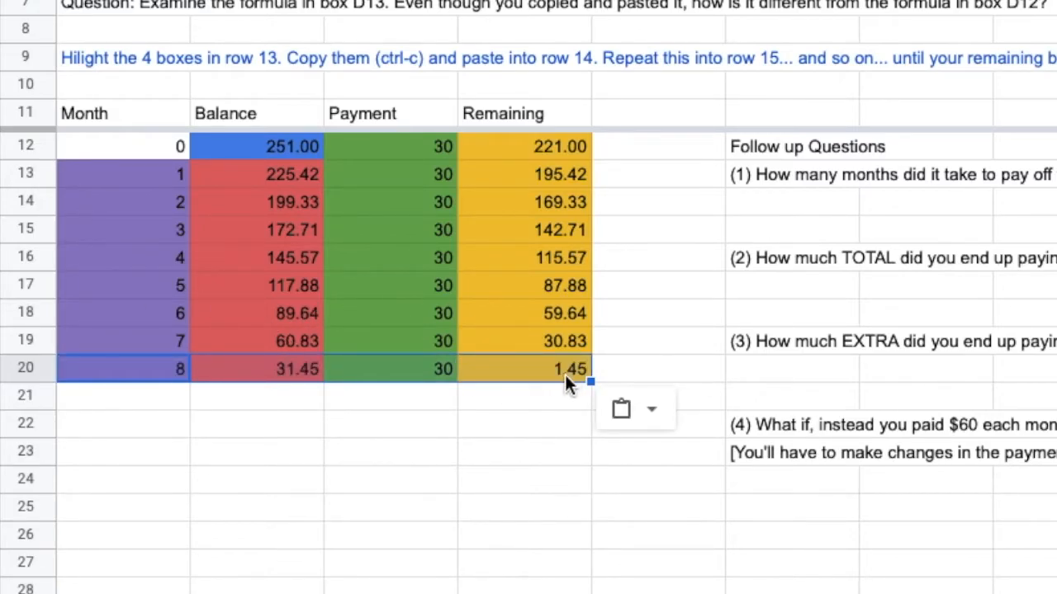
mouse_move(412, 410)
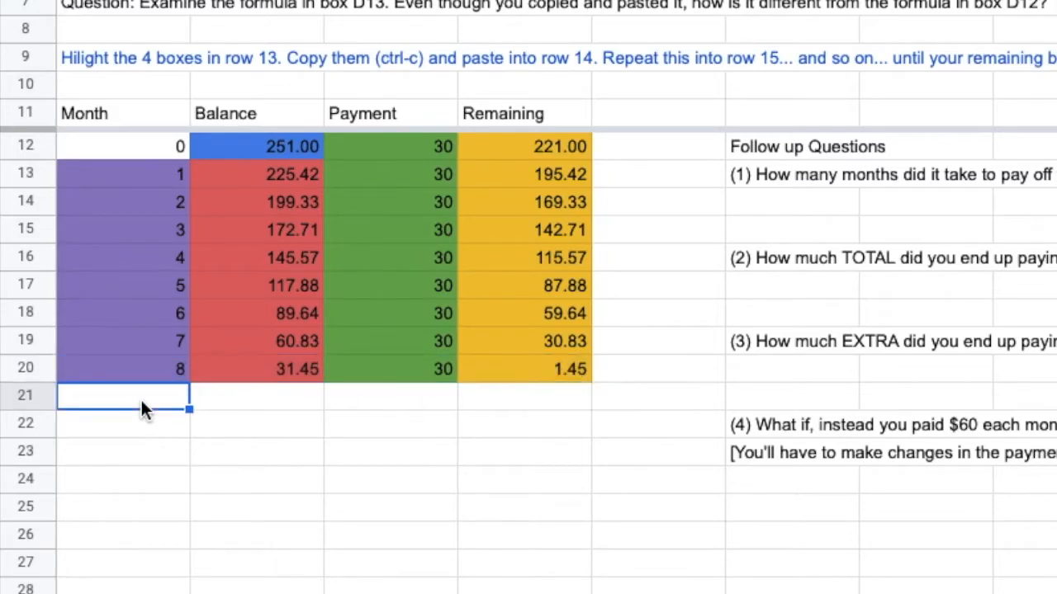
key("ctrl+v")
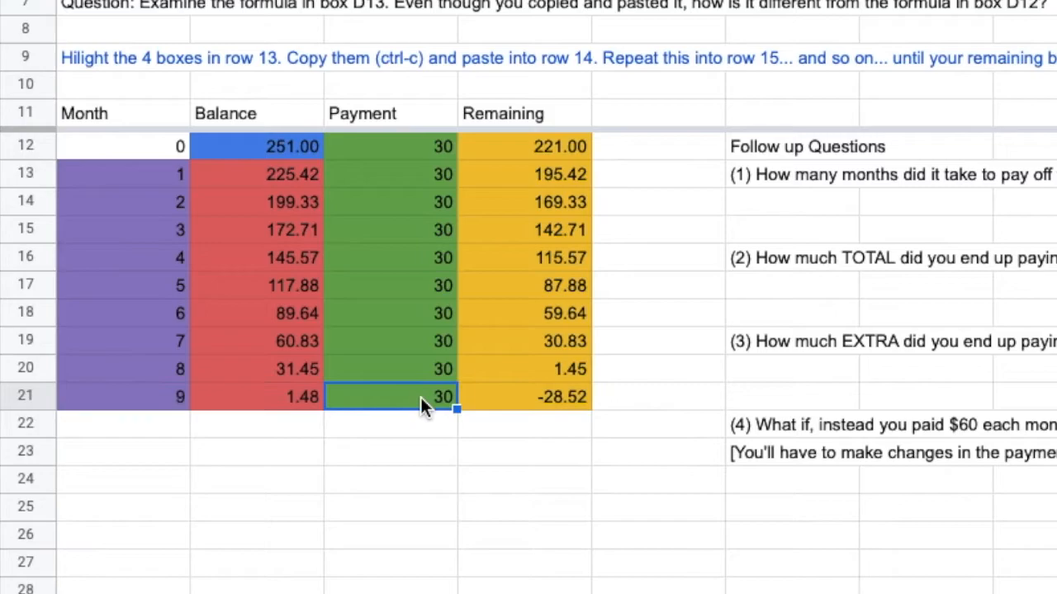
- Set month 9's final payment in C21 to 1.48 so the balance reaches 0.00
type("1.45")
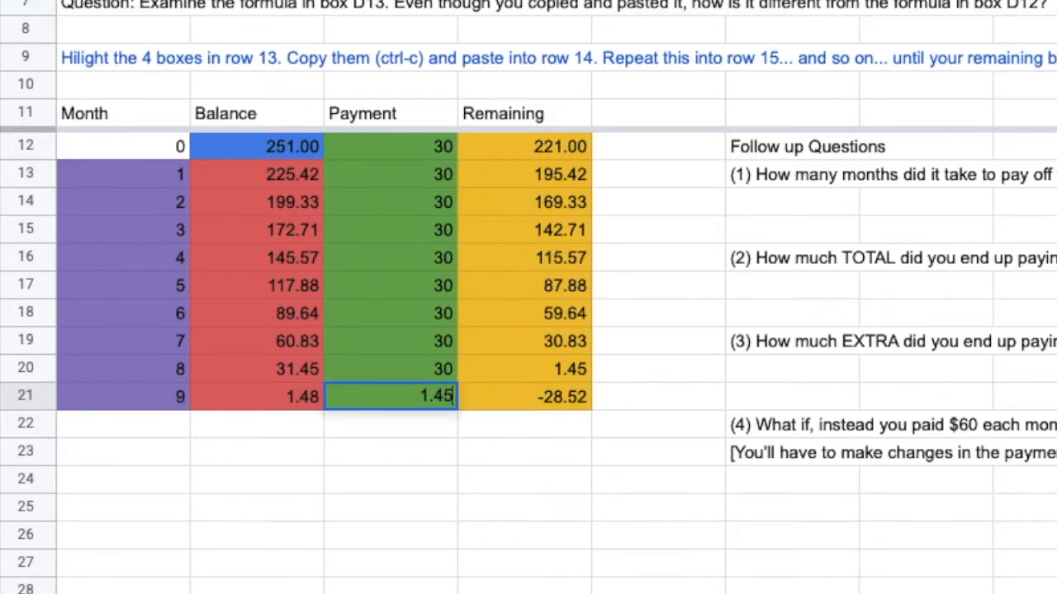
left_click(523, 396)
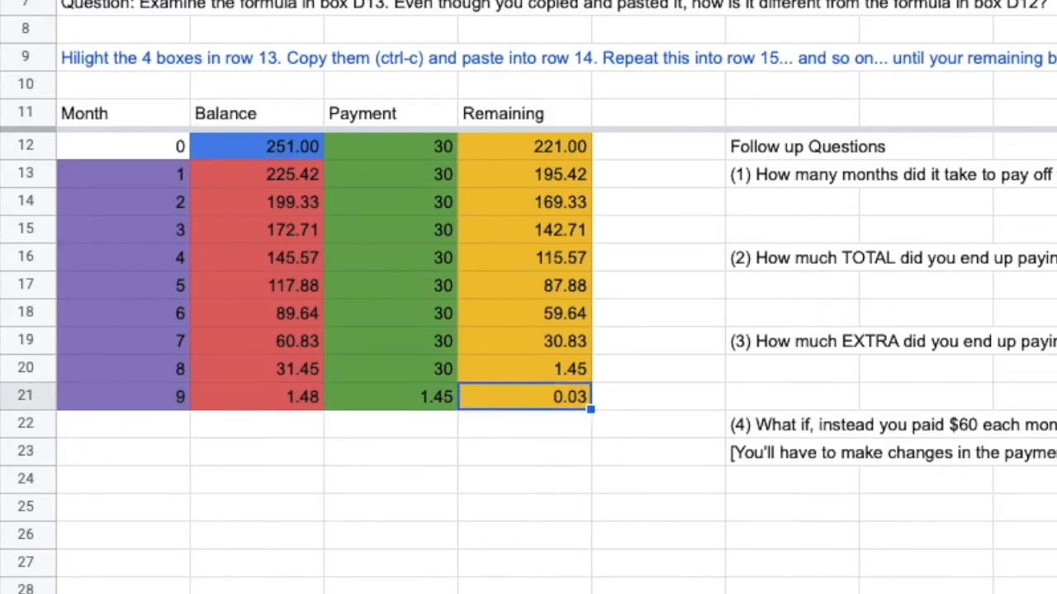
left_click(390, 397)
type("1.48")
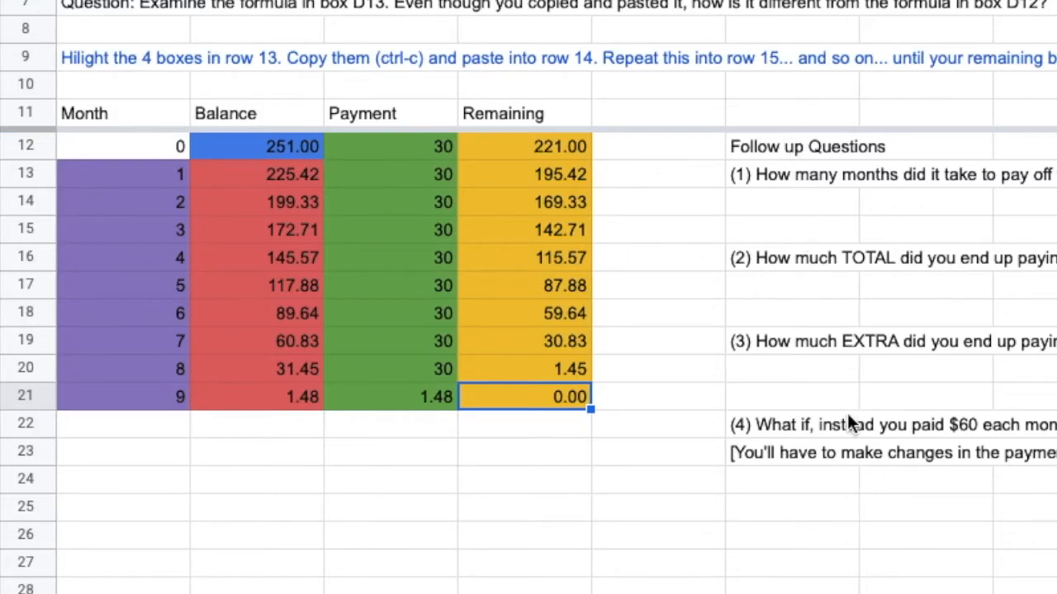
mouse_move(778, 181)
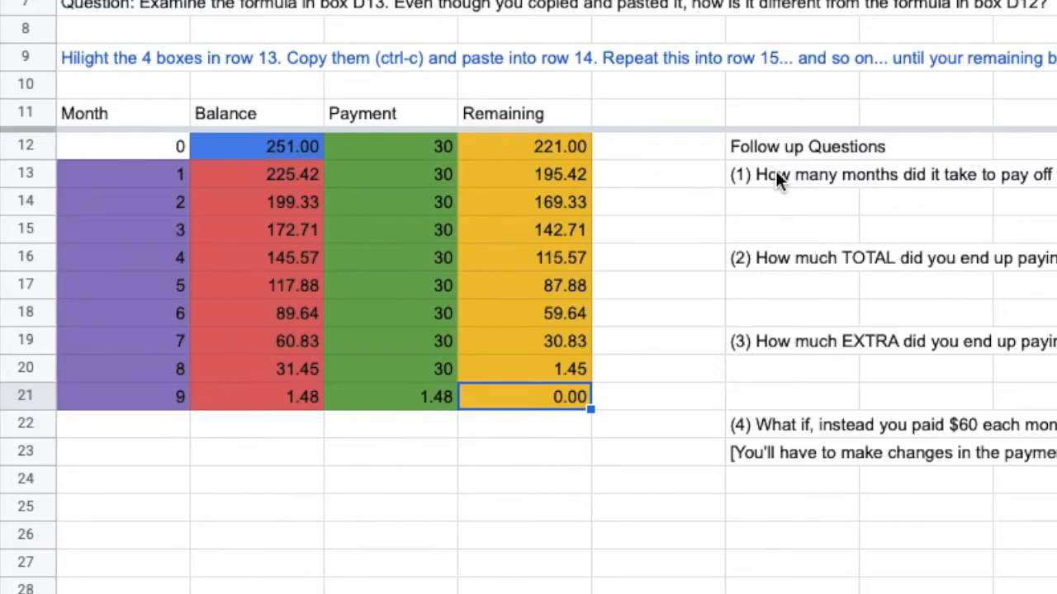
mouse_move(272, 170)
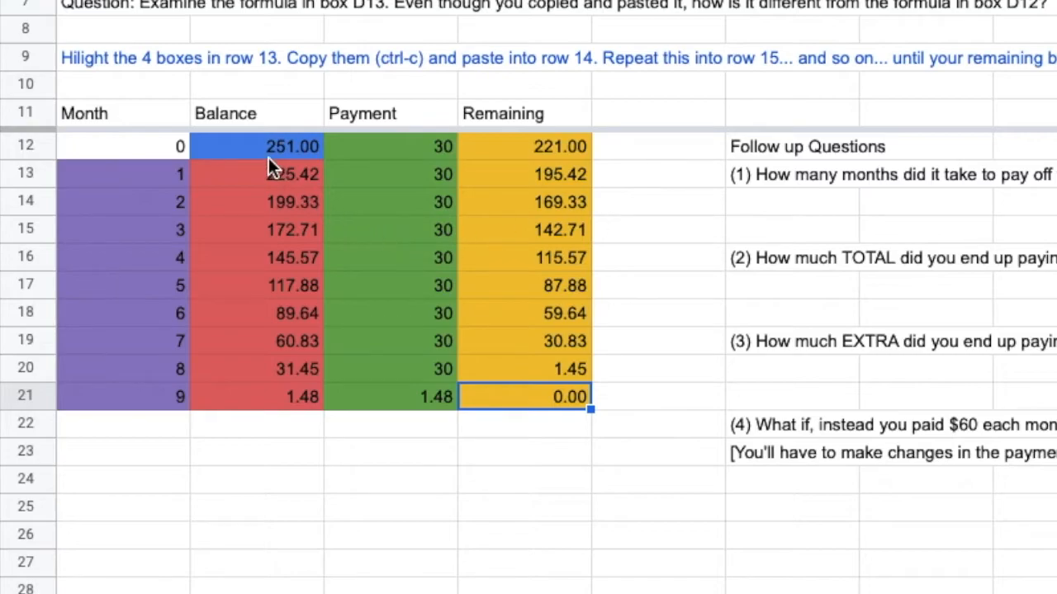
mouse_move(171, 295)
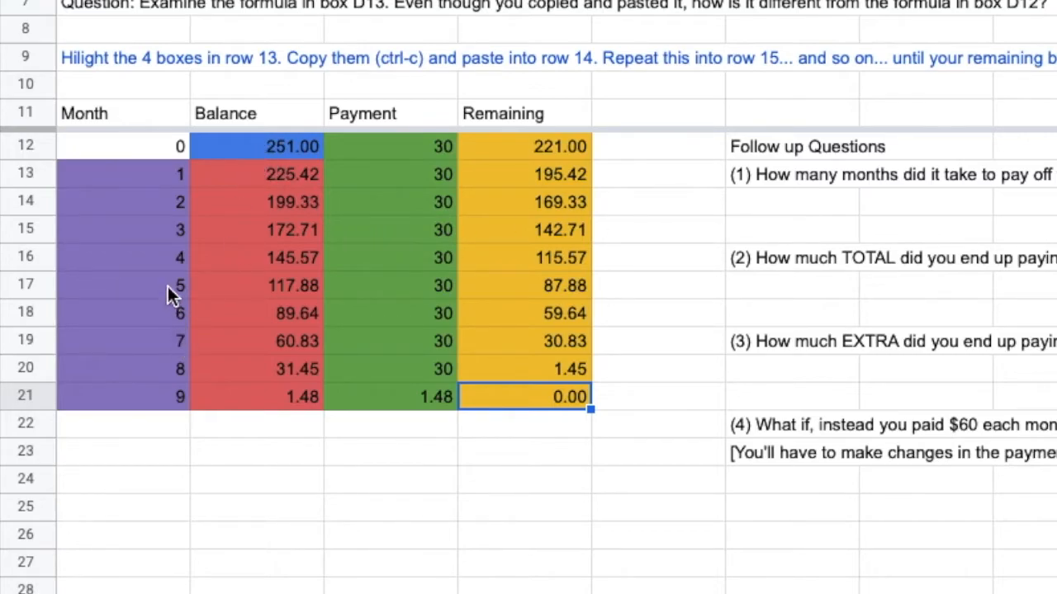
mouse_move(320, 462)
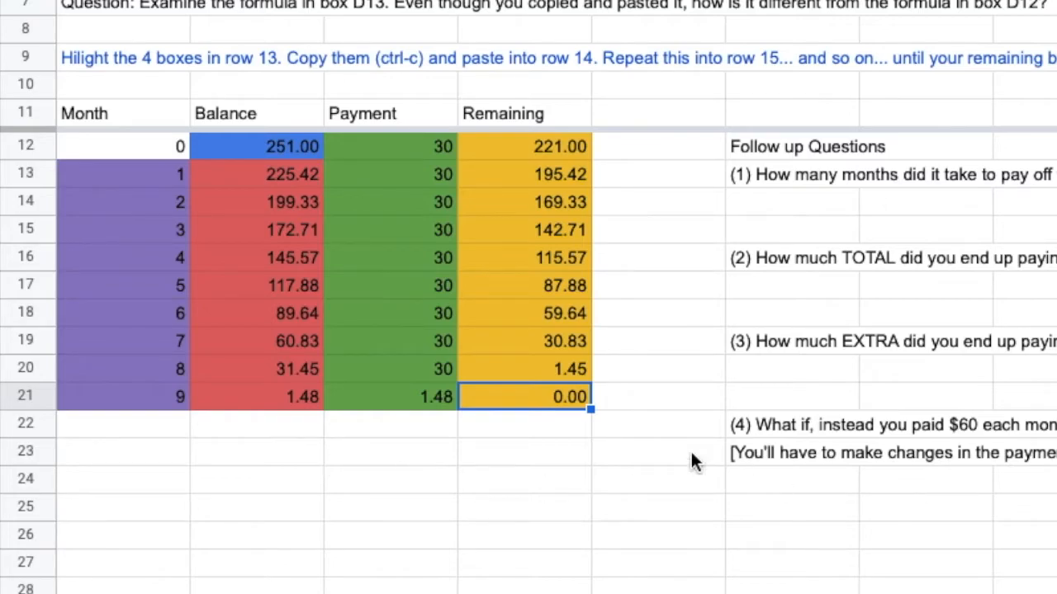
mouse_move(280, 190)
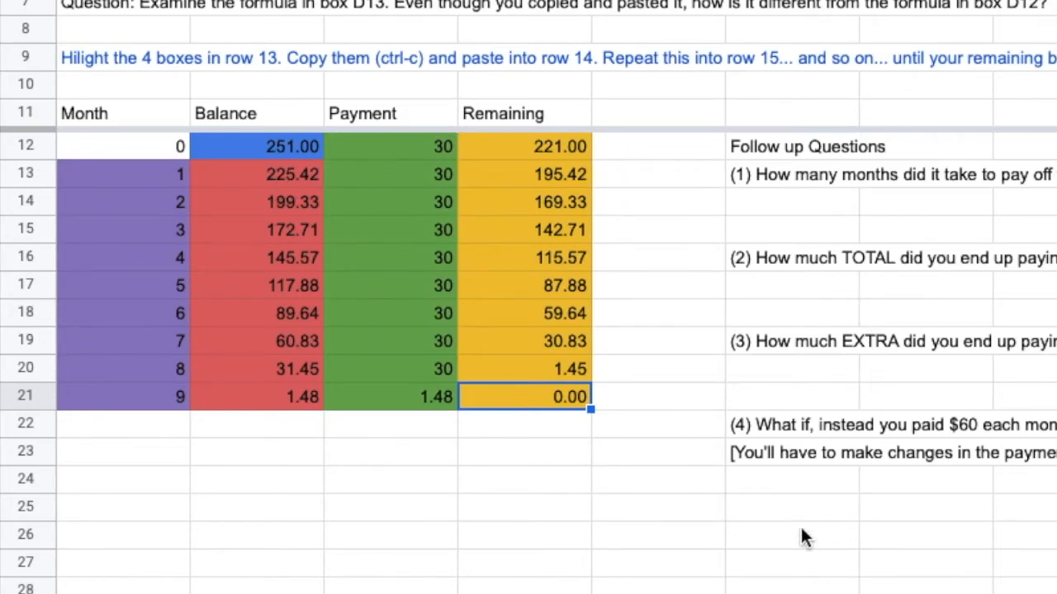
mouse_move(654, 508)
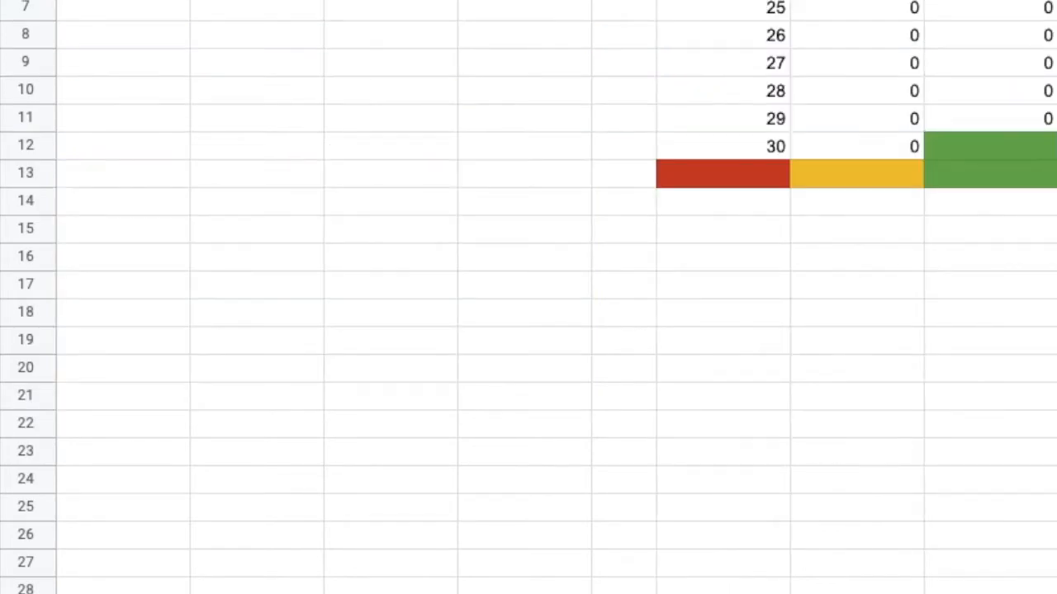
- Scroll up to the top of the IRA Age, Initial Balance, Investment, Final Balance tables
scroll("up", 3)
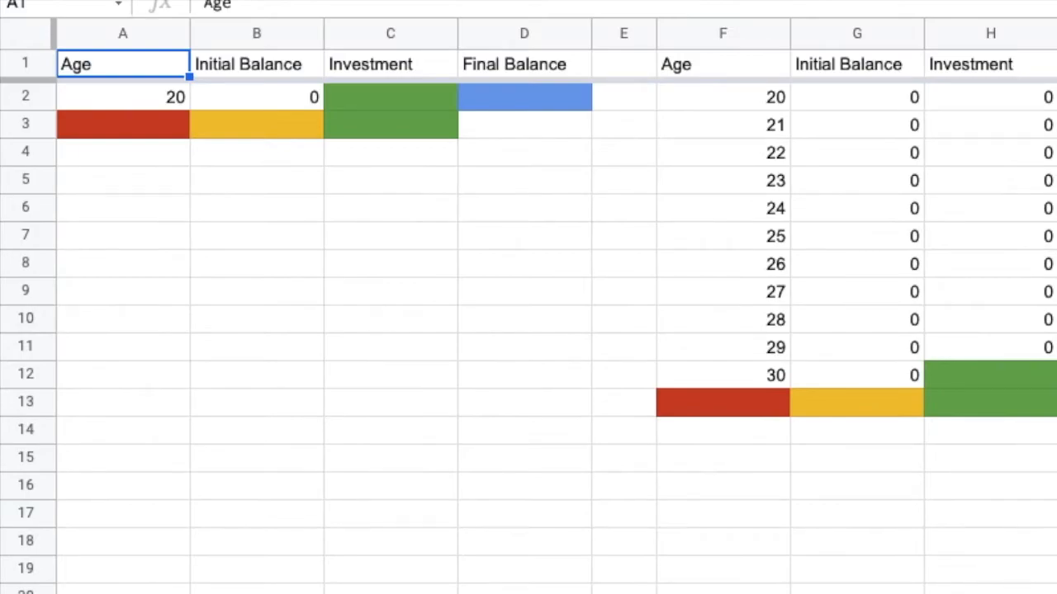
mouse_move(512, 376)
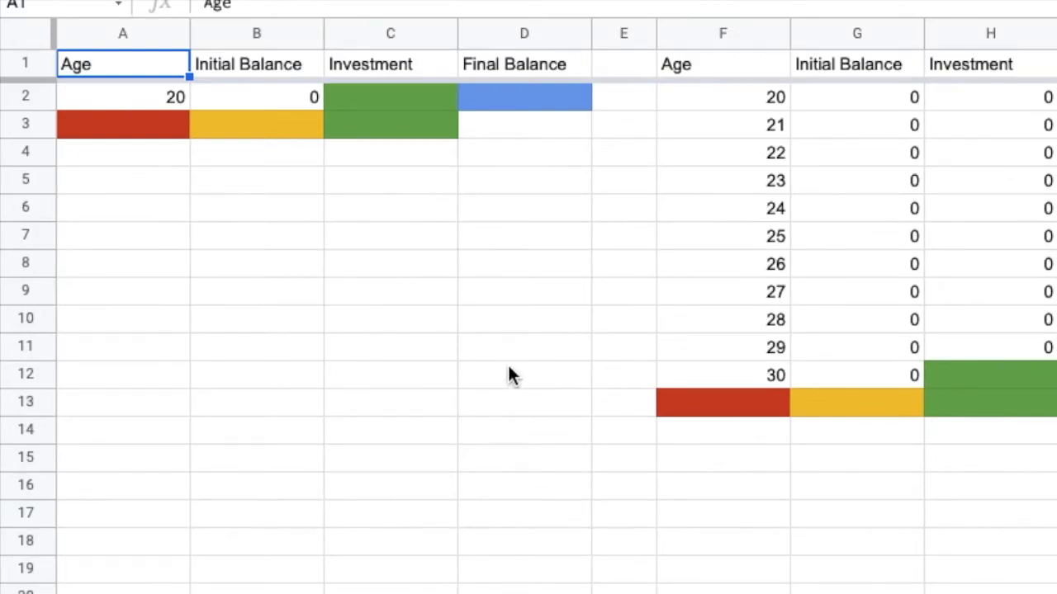
mouse_move(879, 157)
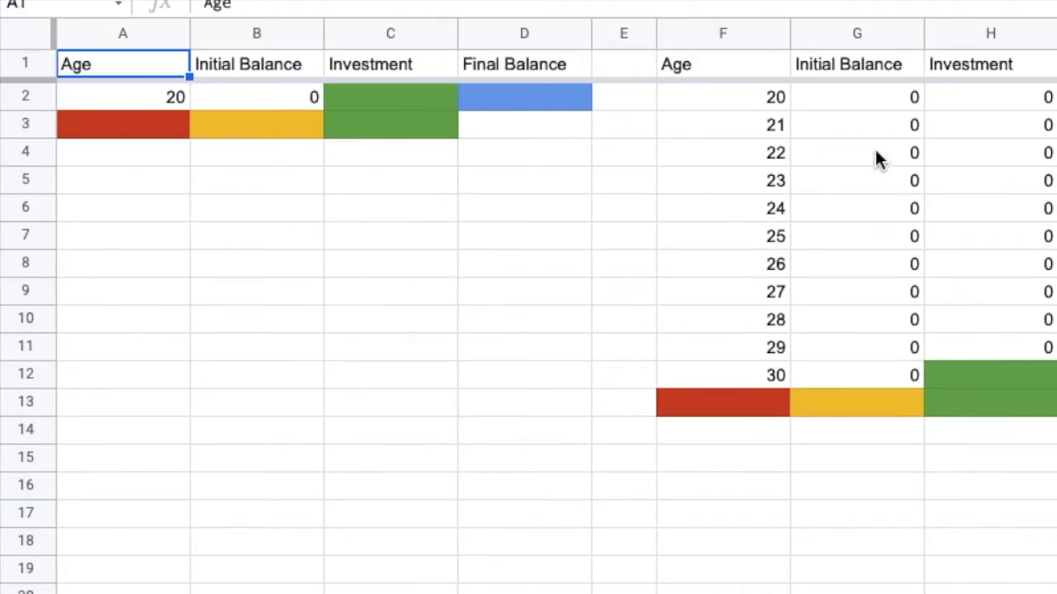
mouse_move(158, 113)
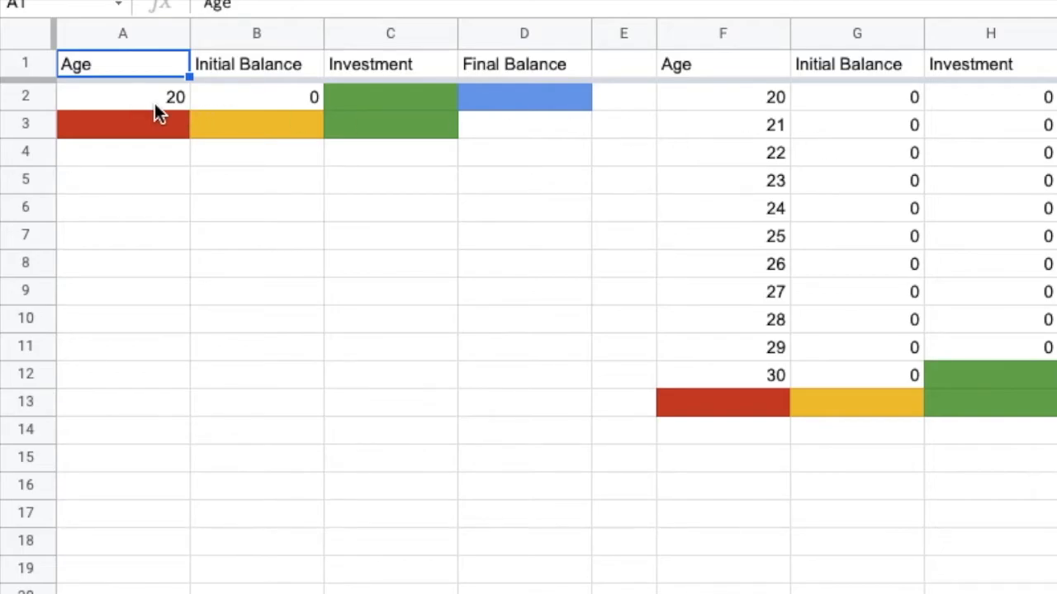
mouse_move(388, 115)
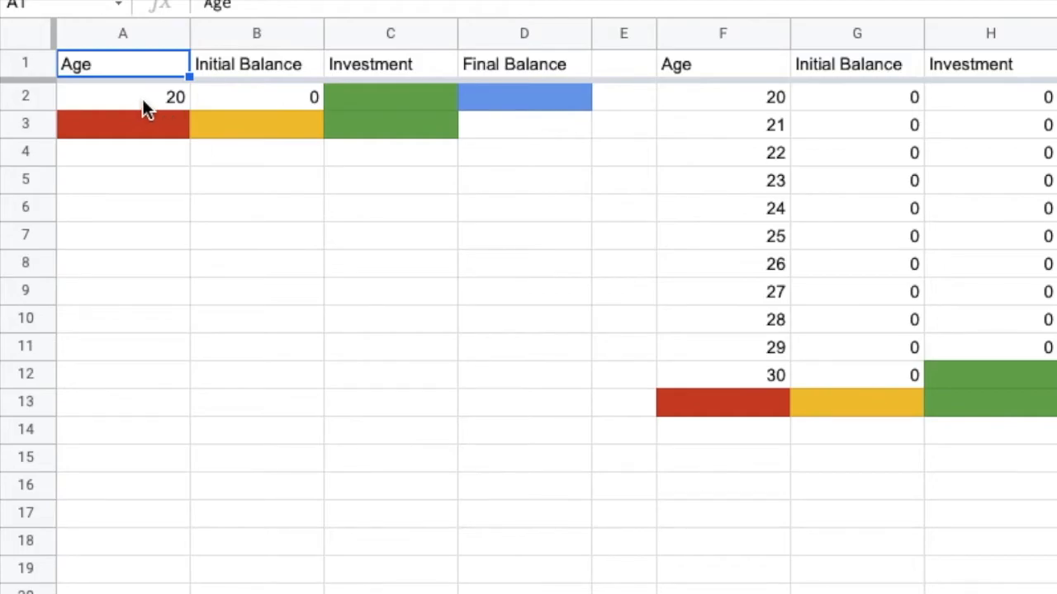
mouse_move(145, 343)
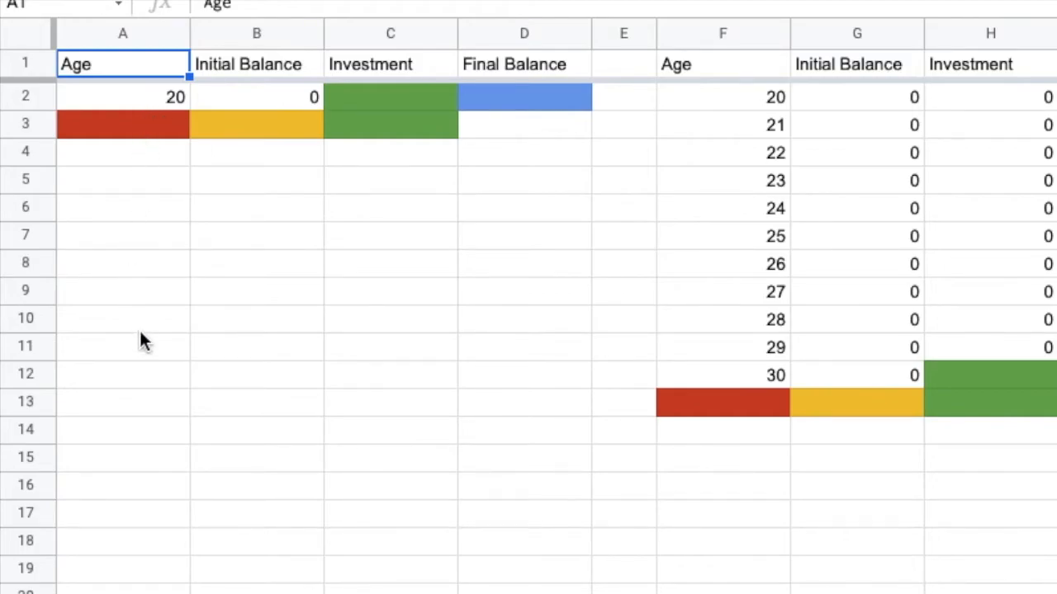
mouse_move(151, 353)
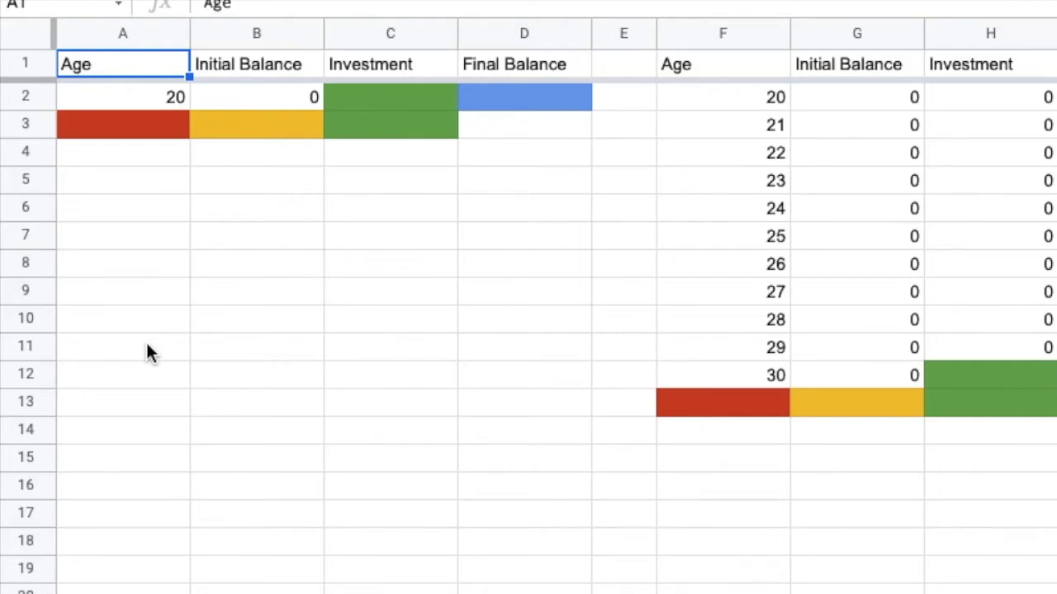
mouse_move(831, 112)
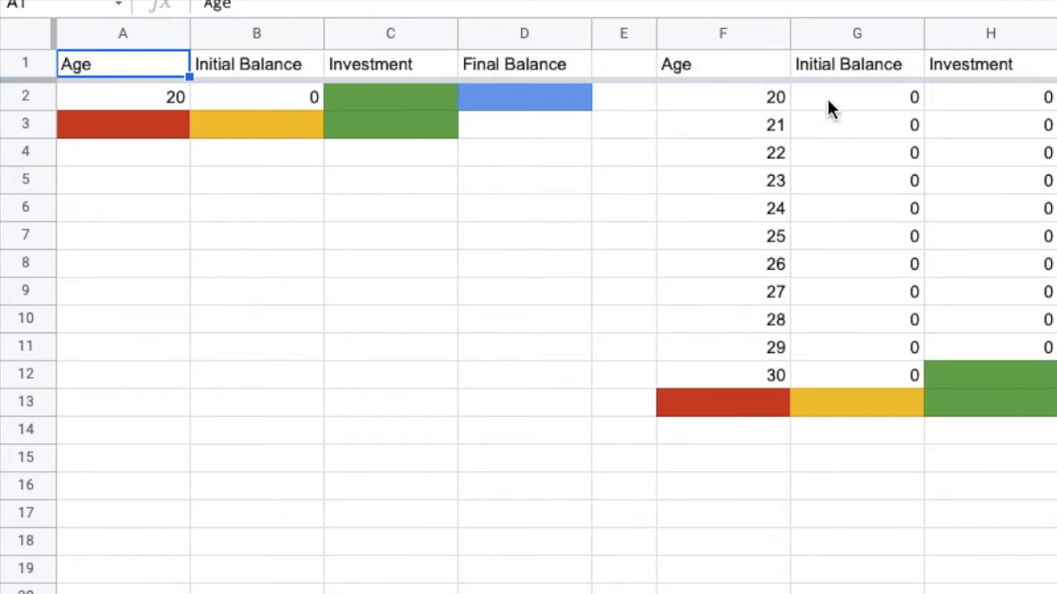
mouse_move(852, 197)
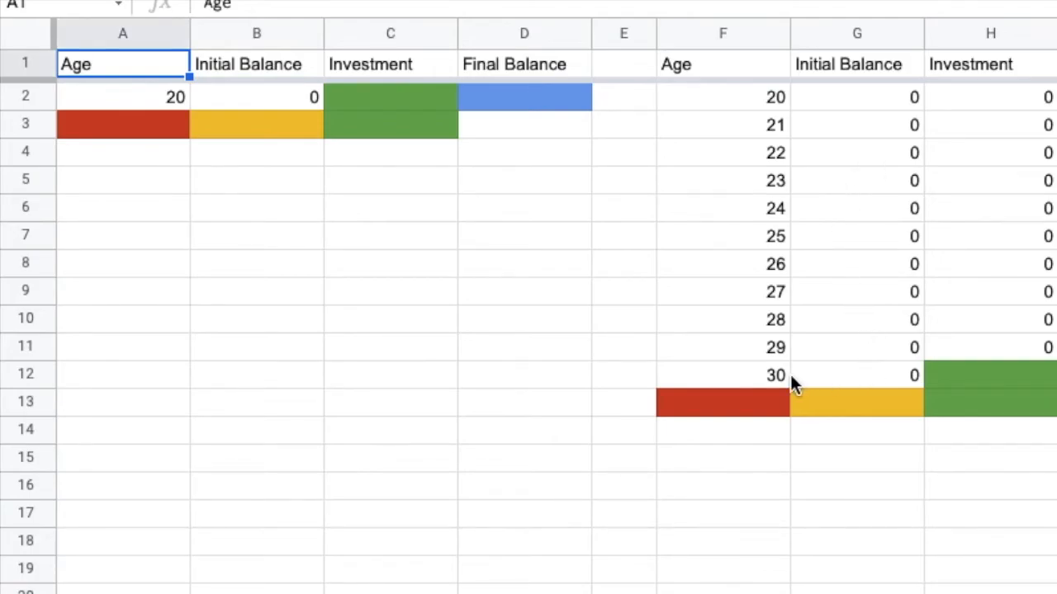
mouse_move(995, 384)
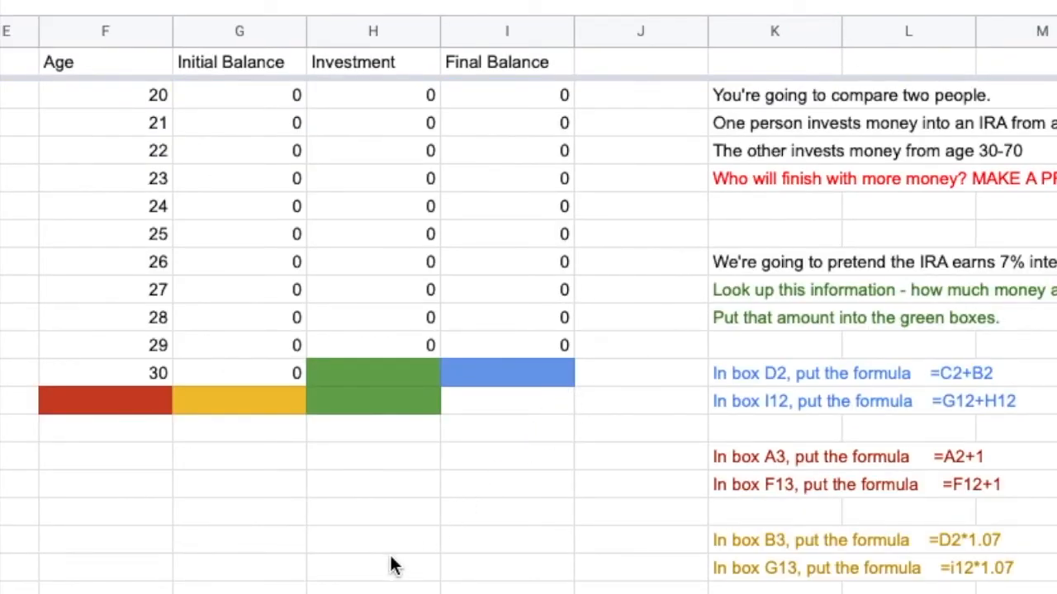
mouse_move(758, 378)
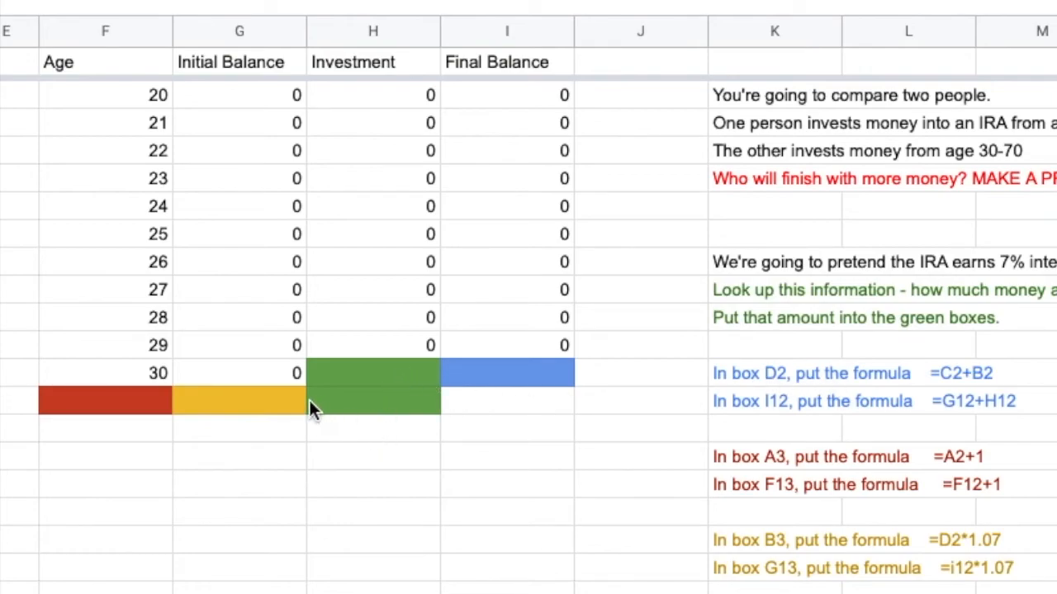
mouse_move(116, 368)
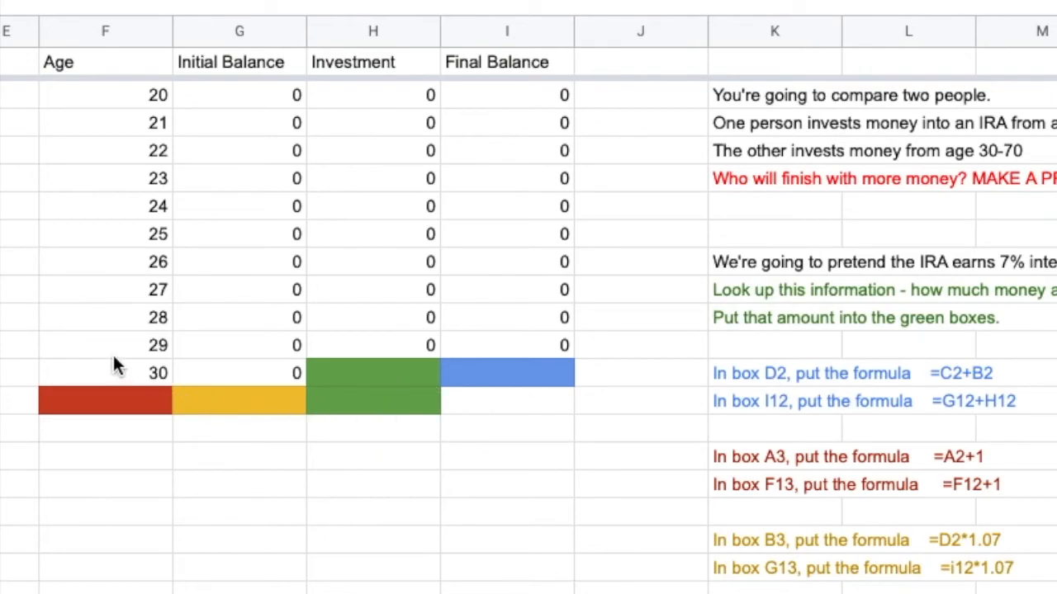
mouse_move(376, 361)
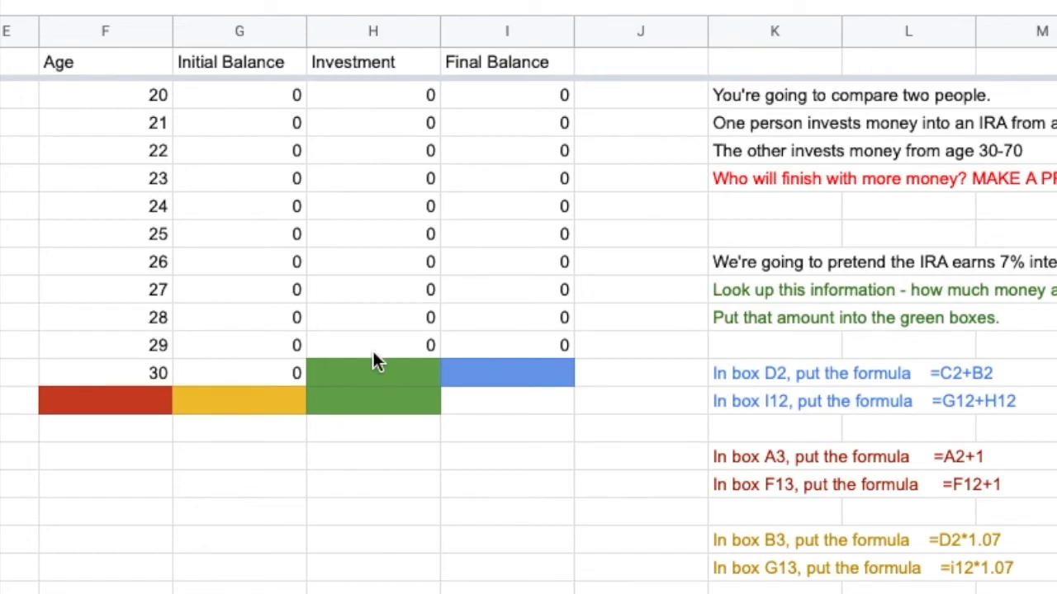
mouse_move(626, 385)
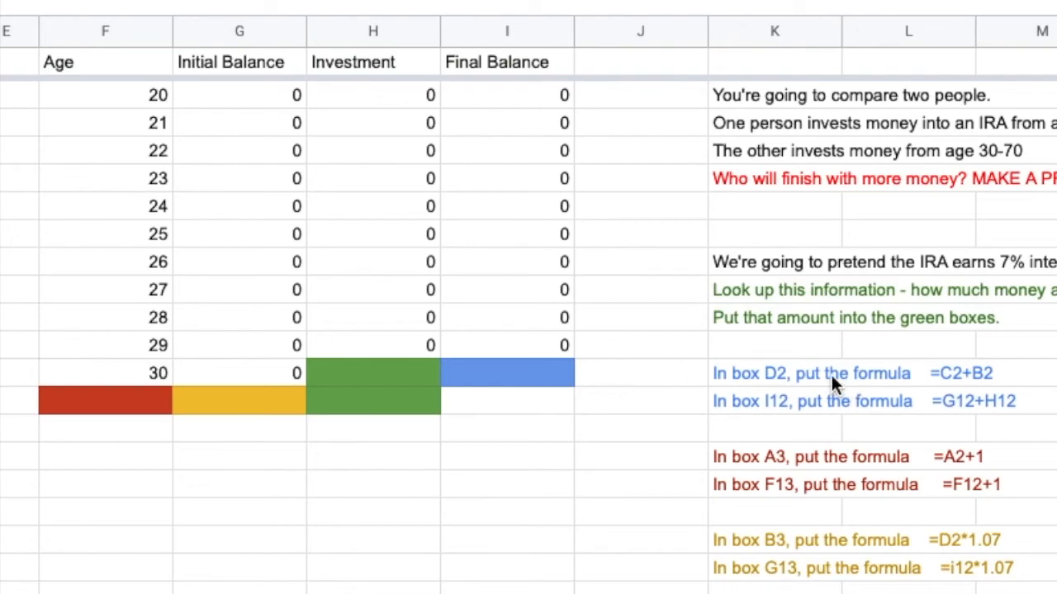
mouse_move(991, 388)
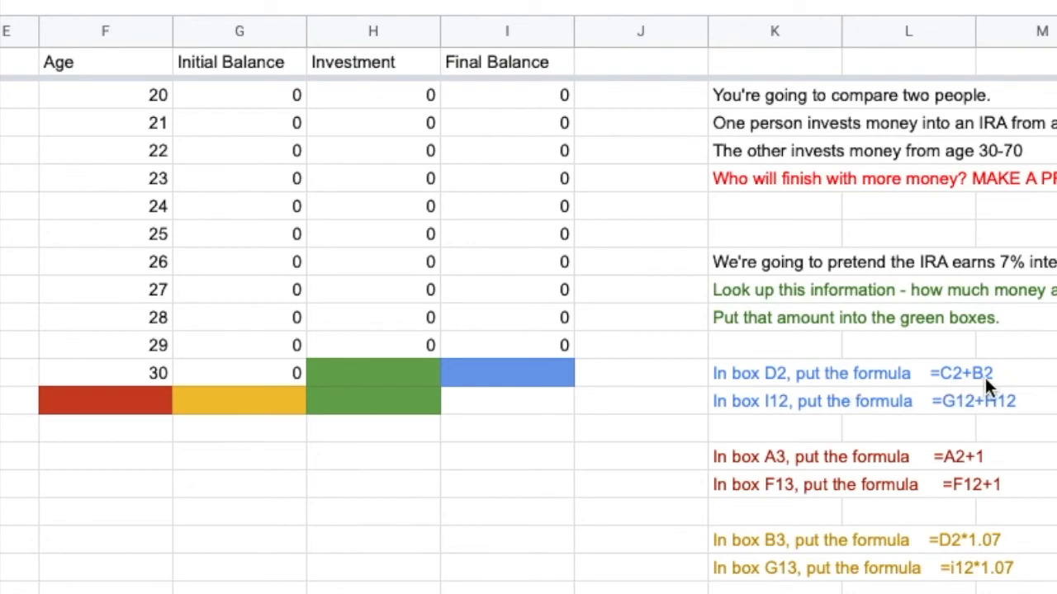
mouse_move(954, 486)
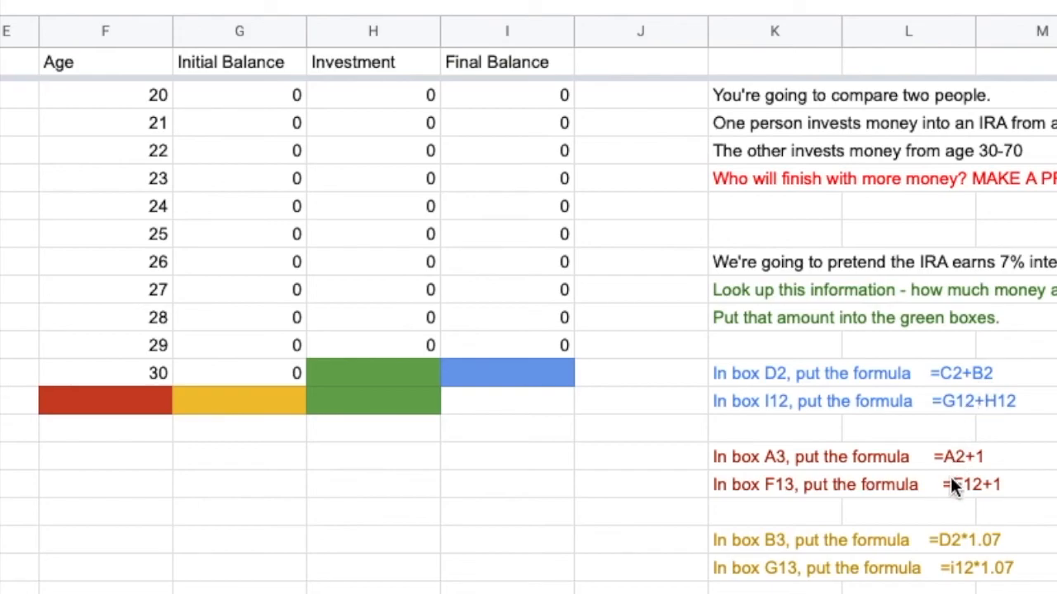